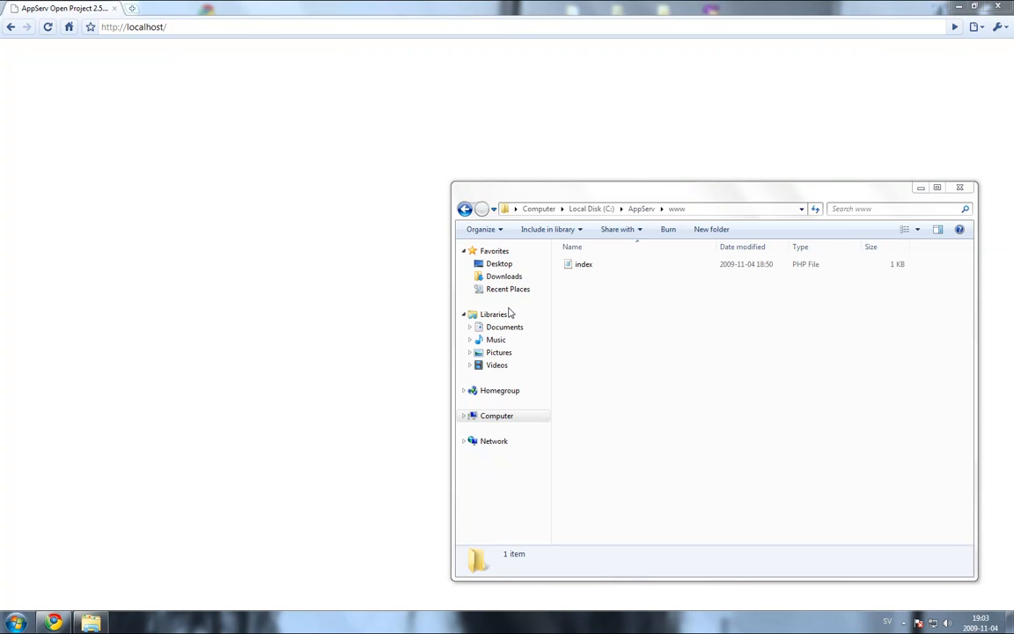
{"action": "mouse_move", "coordinate": [549, 315]}
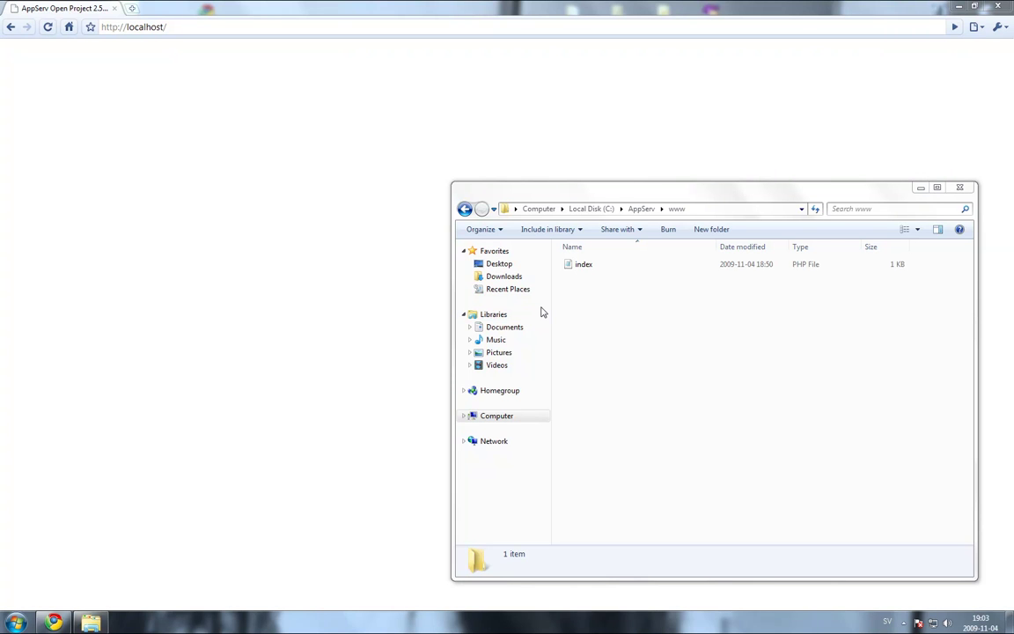
{"action": "mouse_move", "coordinate": [571, 278]}
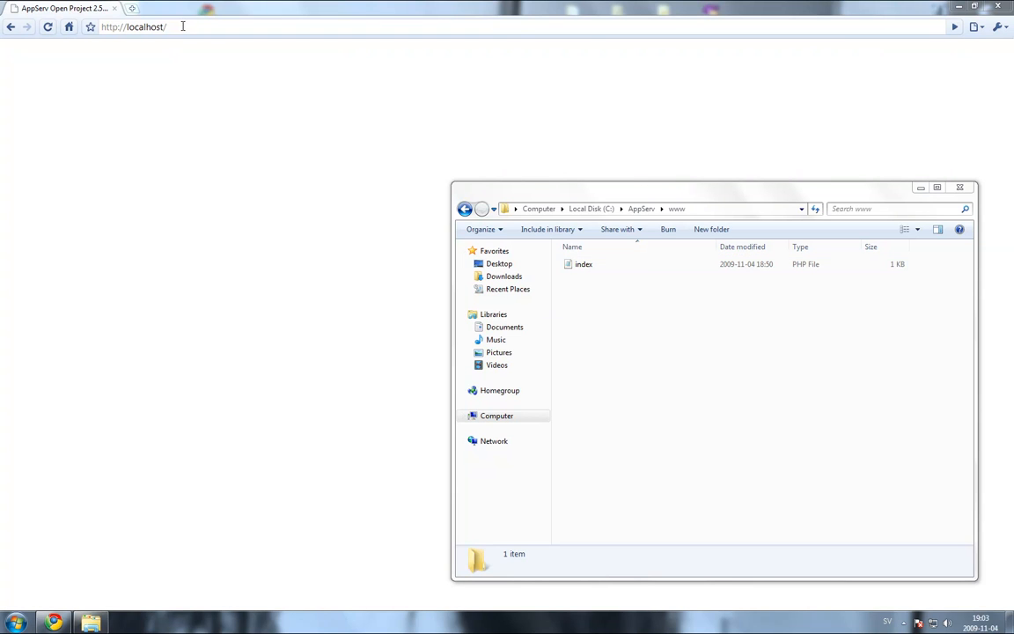
- Load localhost/index.php in Chrome, a blank page from the www folder
{"action": "type", "text": "i"}
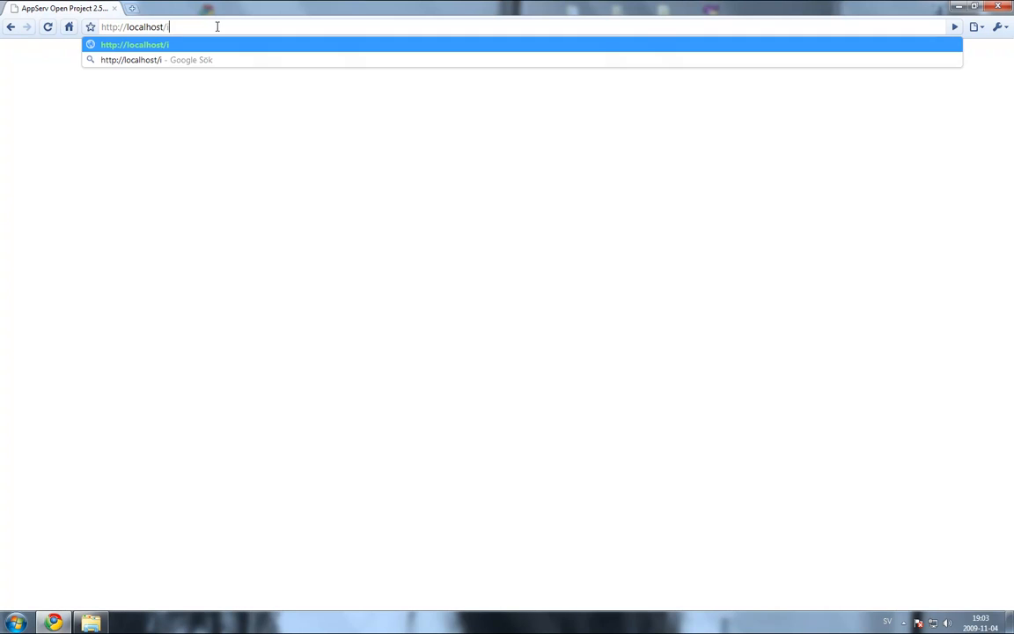
{"action": "type", "text": "ndex.o"}
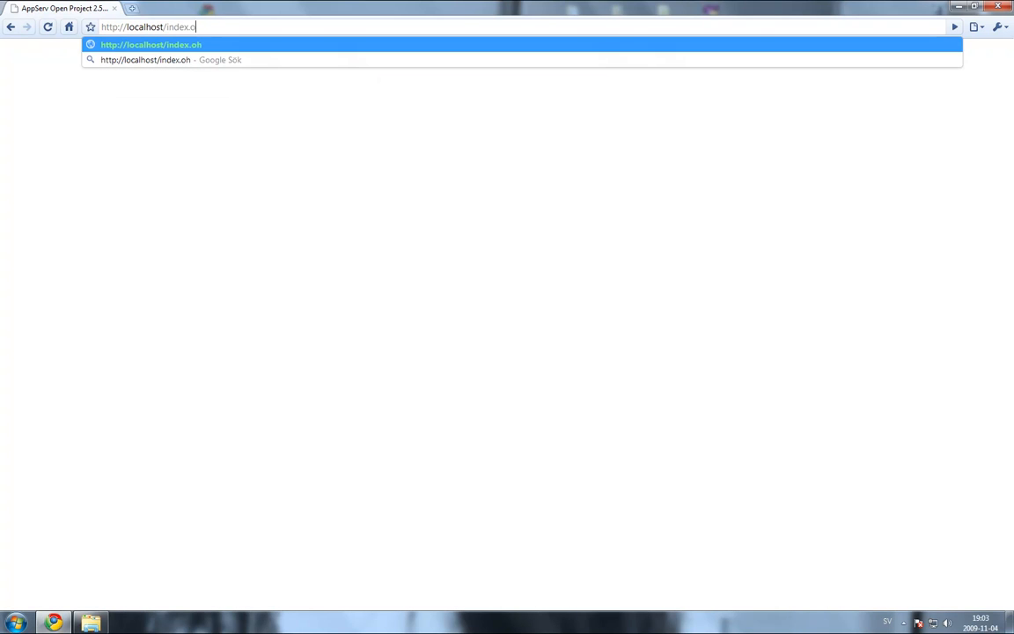
{"action": "key", "text": "Return"}
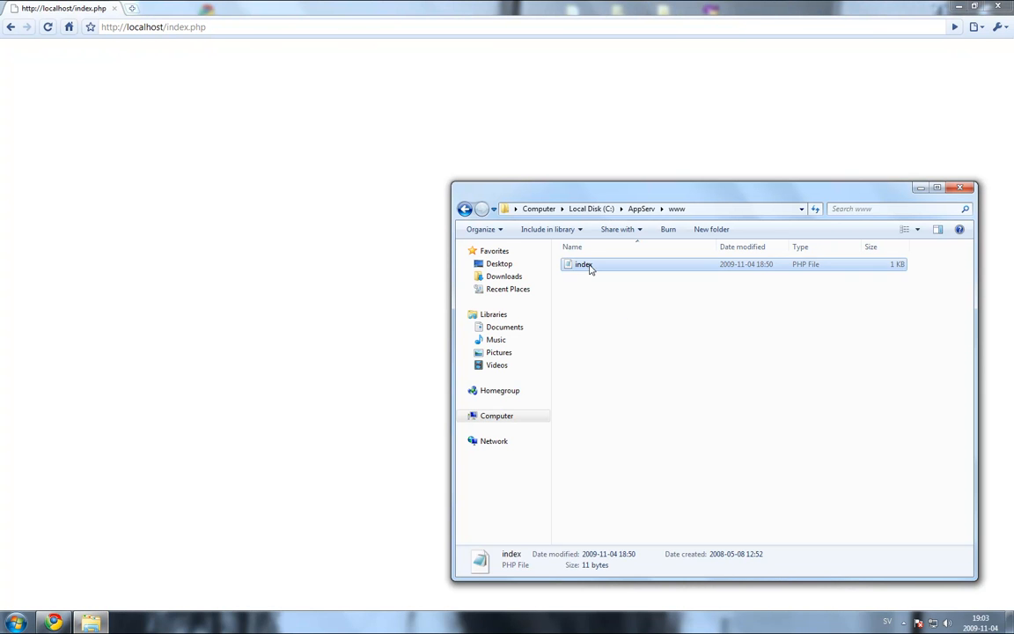
- Add include('config.inc.php'); after the <?php line in index
{"action": "double_click", "coordinate": [585, 264]}
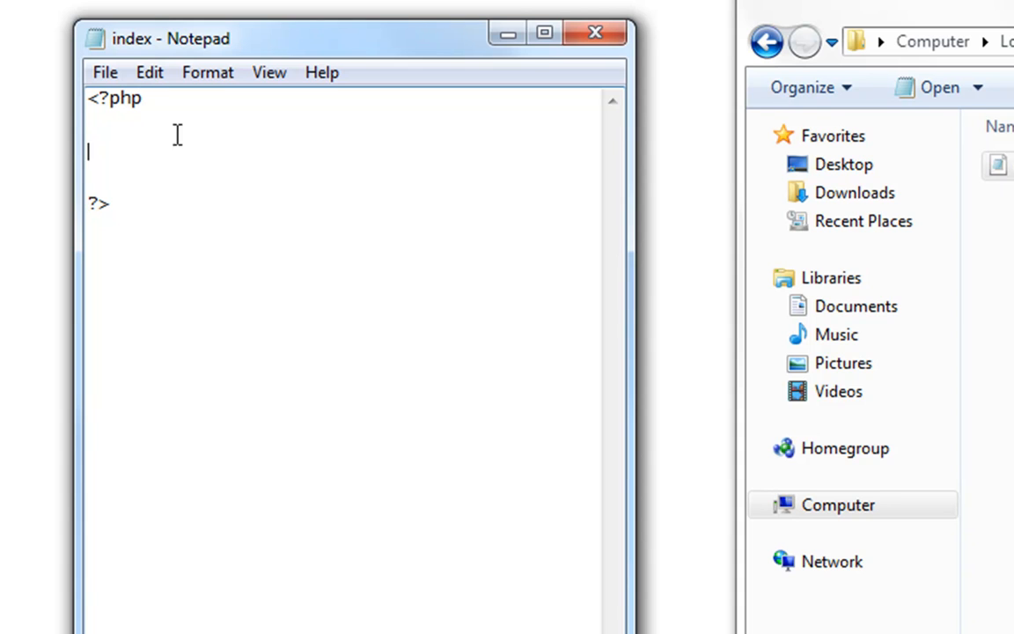
{"action": "mouse_move", "coordinate": [336, 133]}
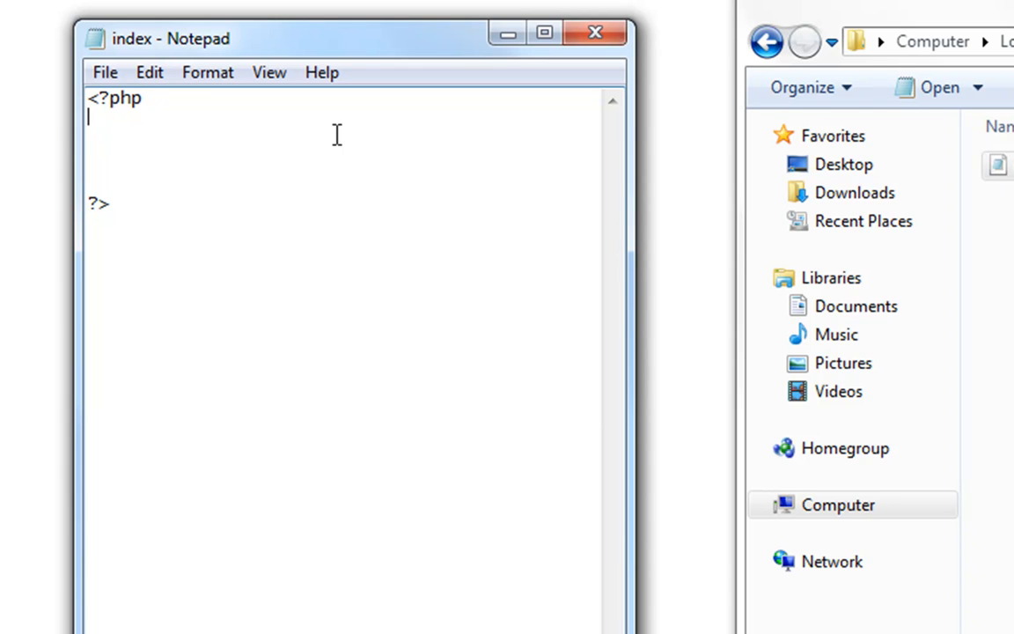
{"action": "type", "text": "include()"}
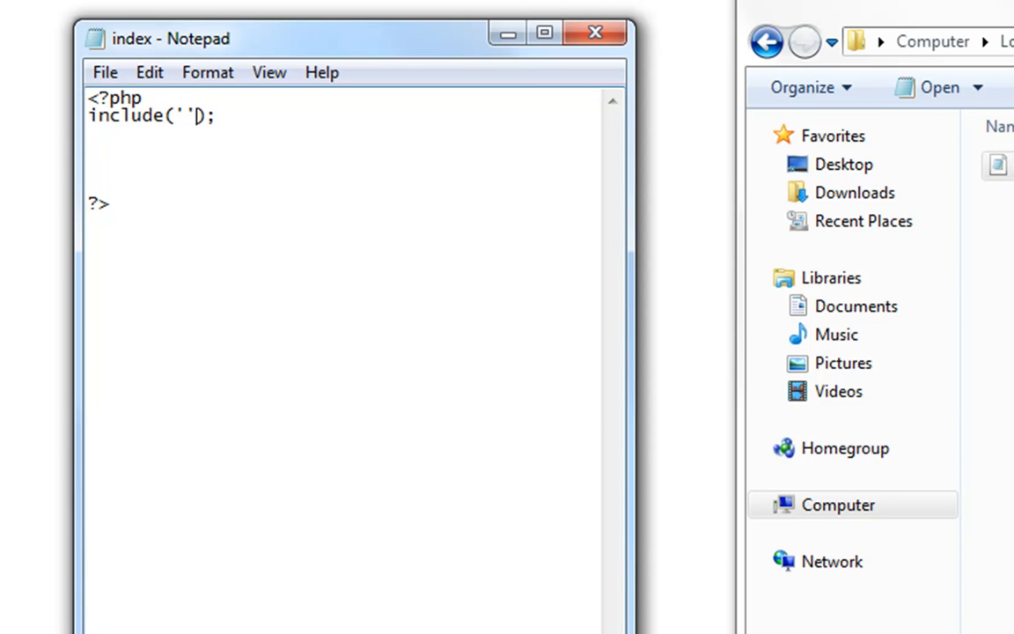
{"action": "type", "text": "config"}
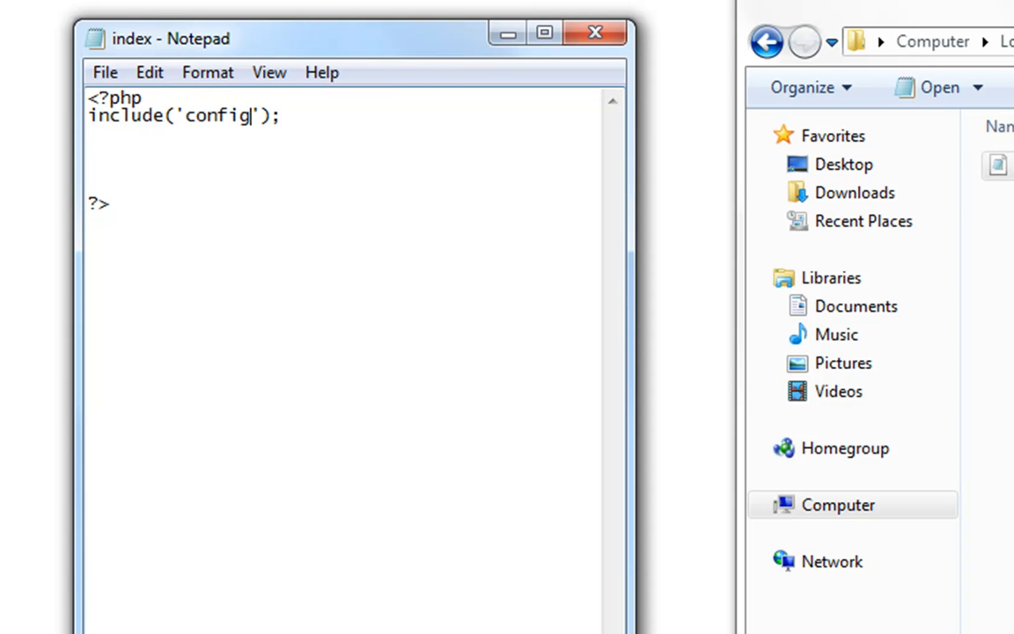
{"action": "type", "text": ".inc.p"}
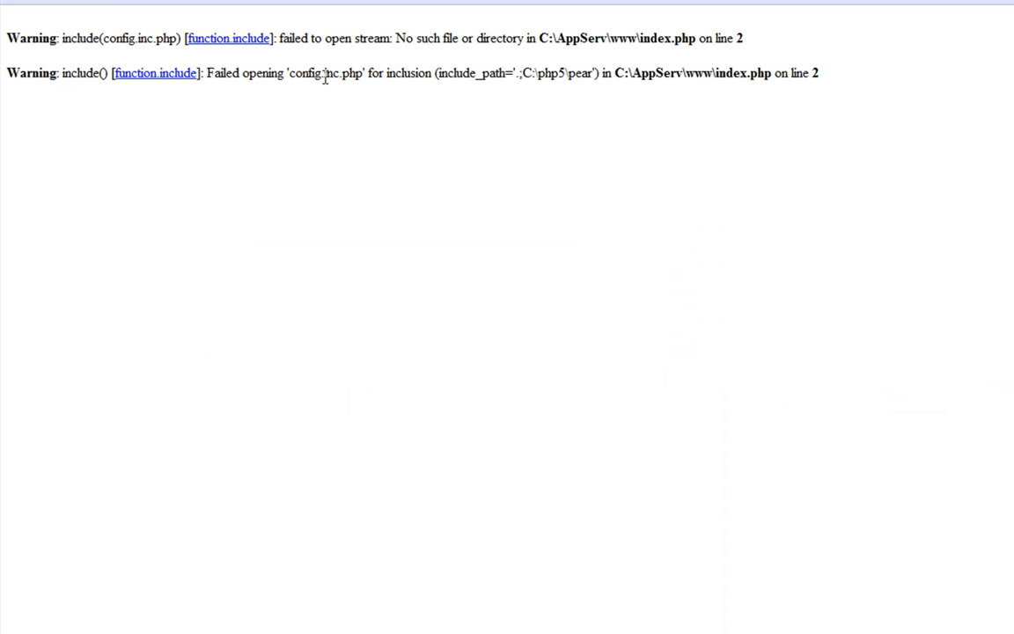
- Save the code as a new file conf.inc in the www folder via Save As
{"action": "left_click_drag", "start_coordinate": [77, 39], "coordinate": [236, 39]}
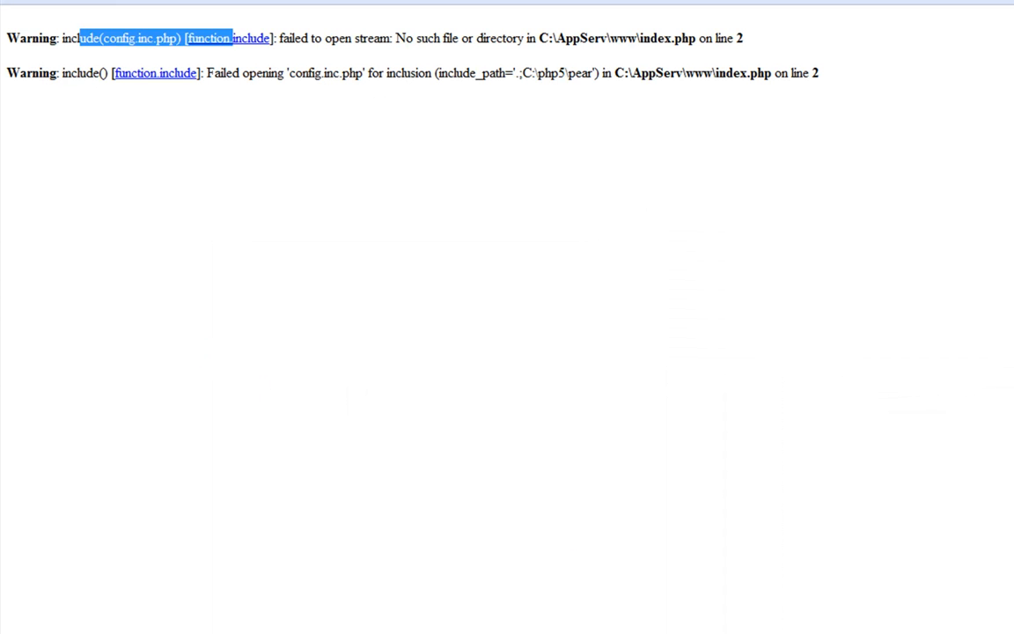
{"action": "left_click", "coordinate": [243, 270]}
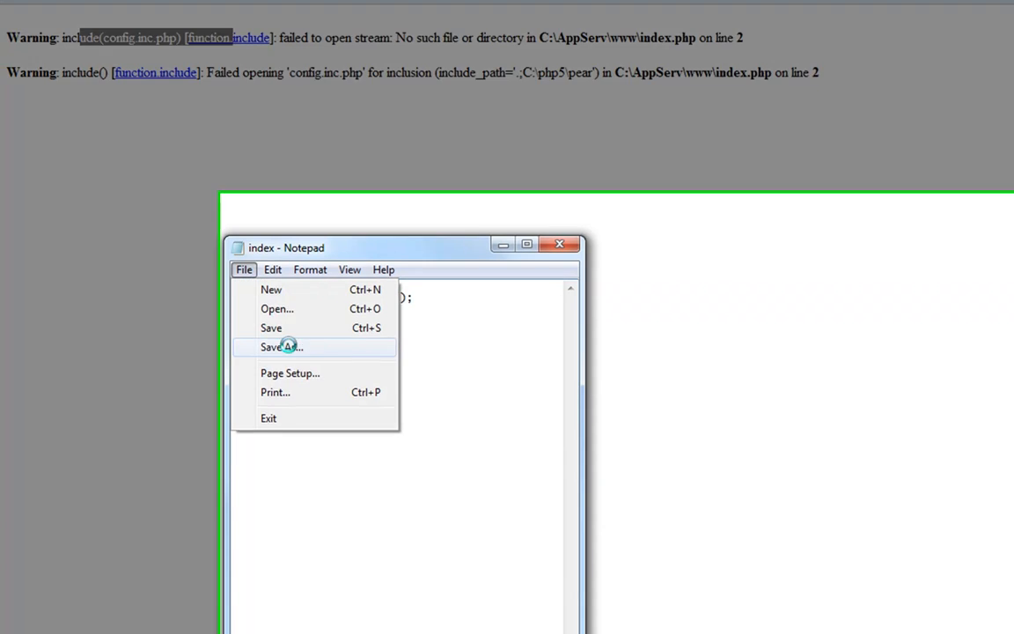
{"action": "left_click", "coordinate": [274, 346]}
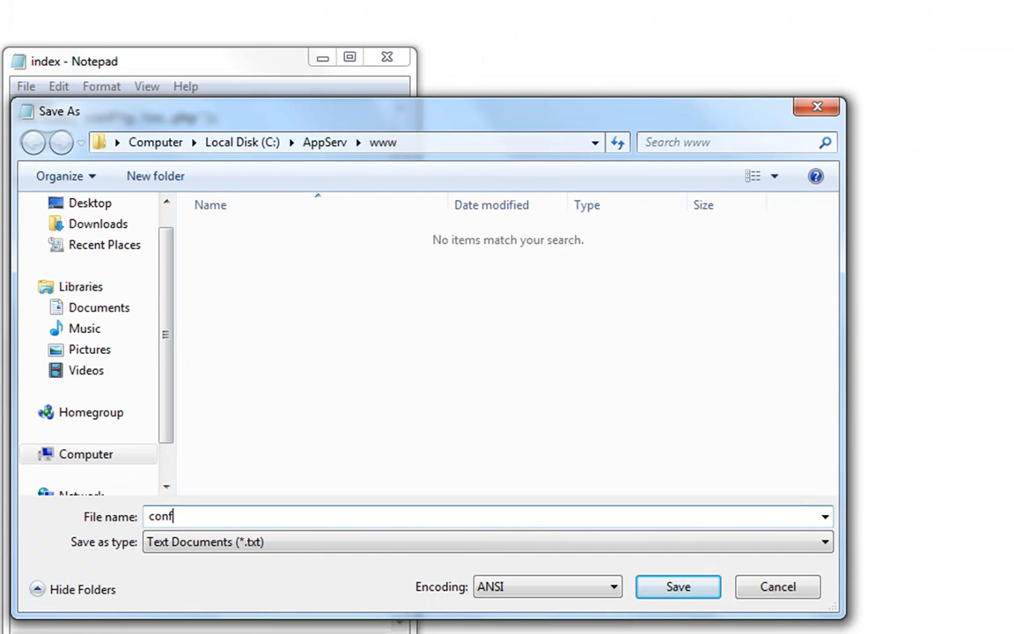
{"action": "type", "text": ".inc"}
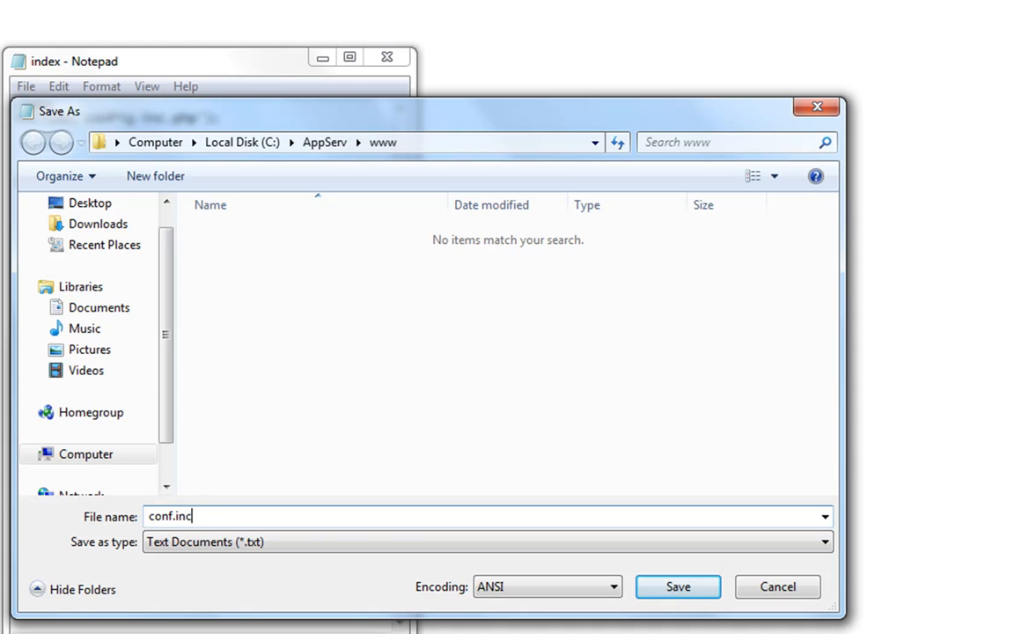
{"action": "left_click", "coordinate": [678, 586]}
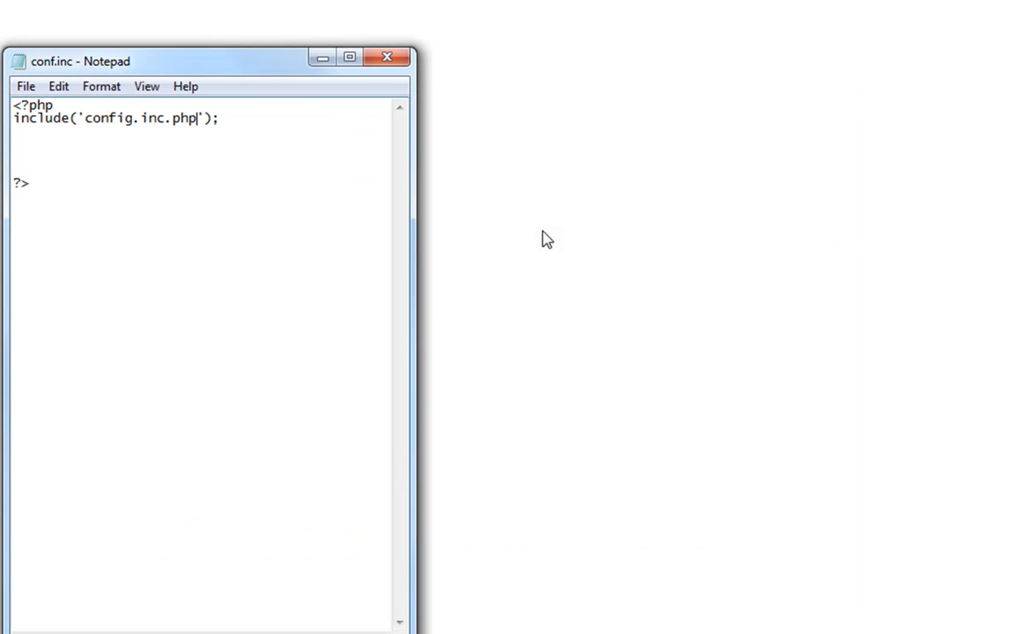
{"action": "triple_click", "coordinate": [114, 118]}
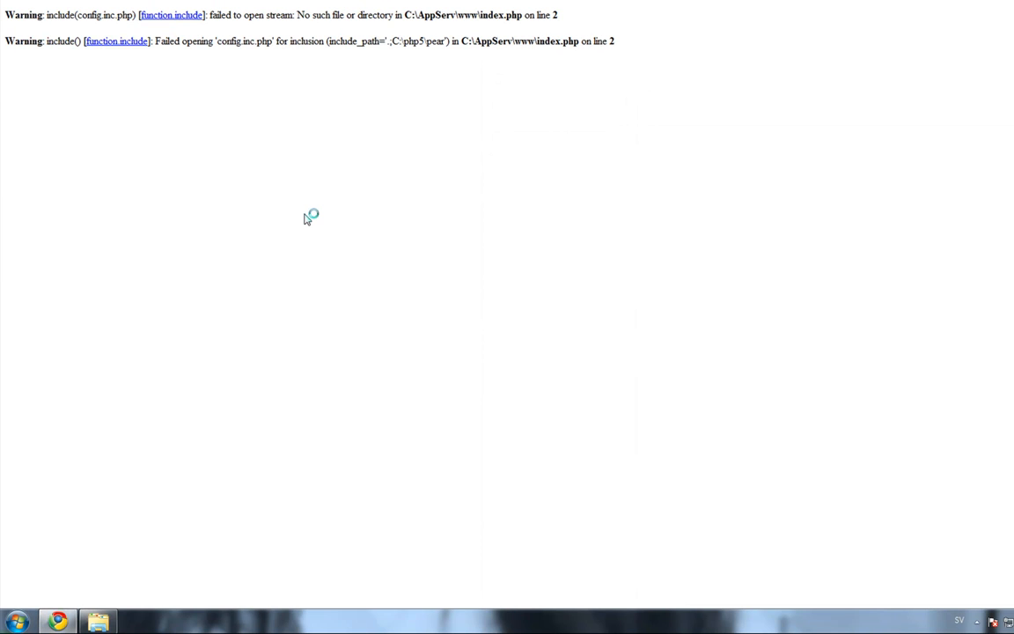
{"action": "mouse_move", "coordinate": [308, 147]}
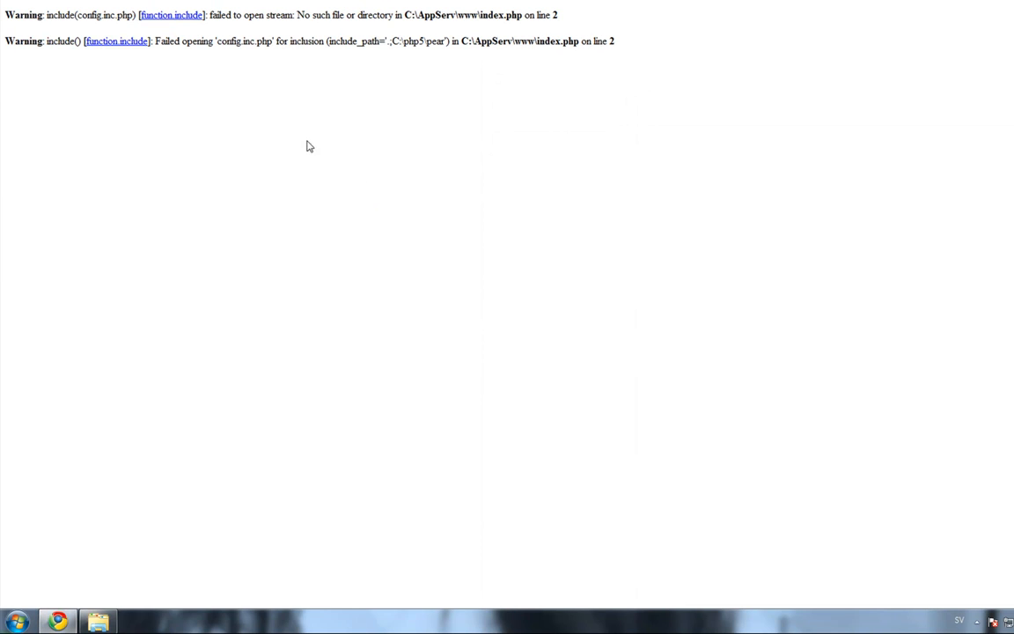
{"action": "mouse_move", "coordinate": [272, 620]}
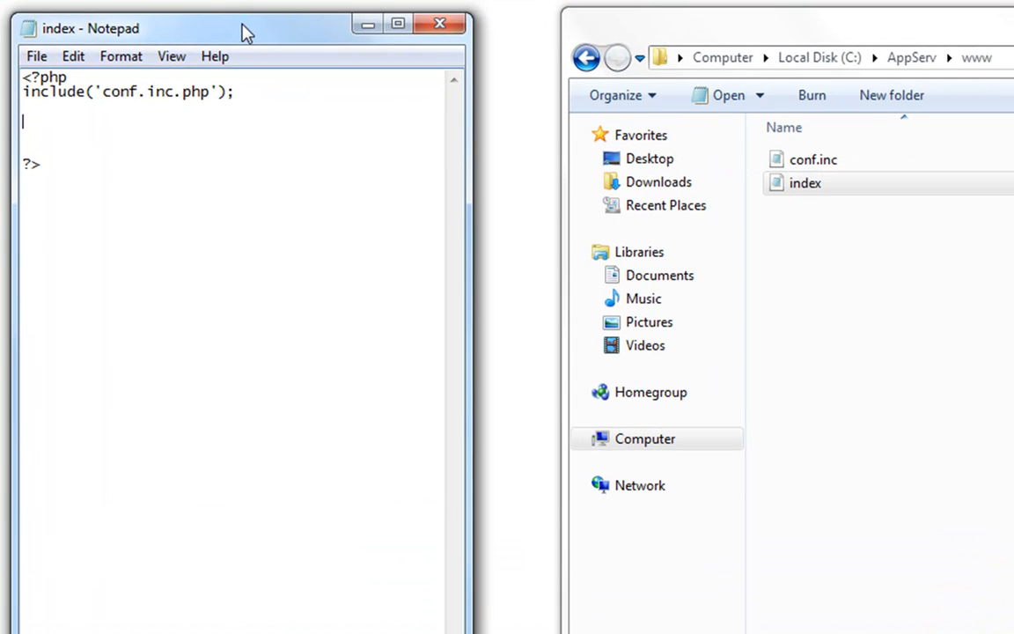
- Define $title = ""; as an empty string in conf.inc
{"action": "double_click", "coordinate": [814, 158]}
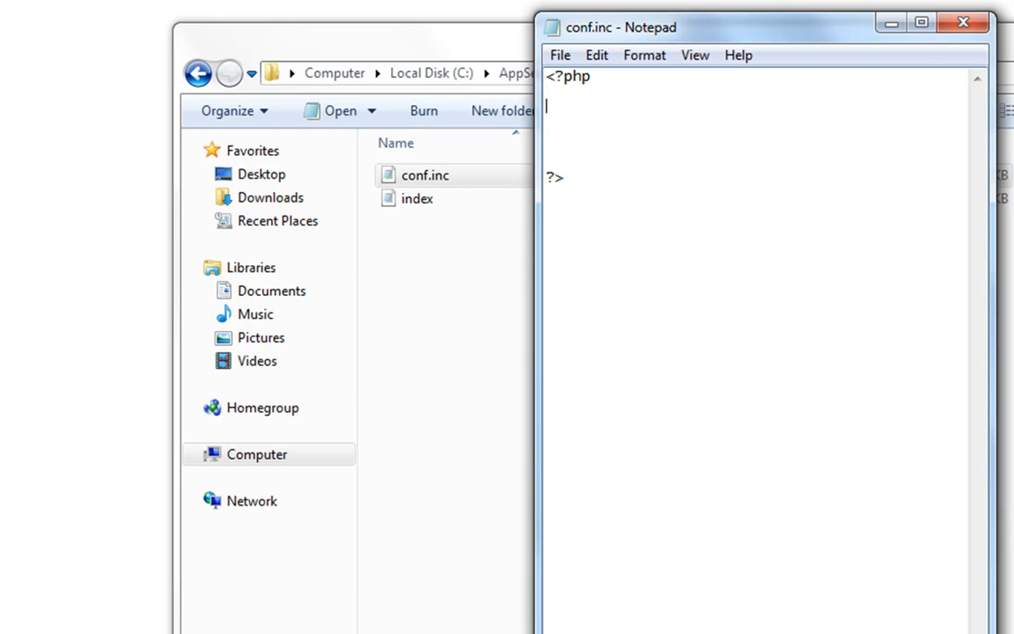
{"action": "type", "text": "$title"}
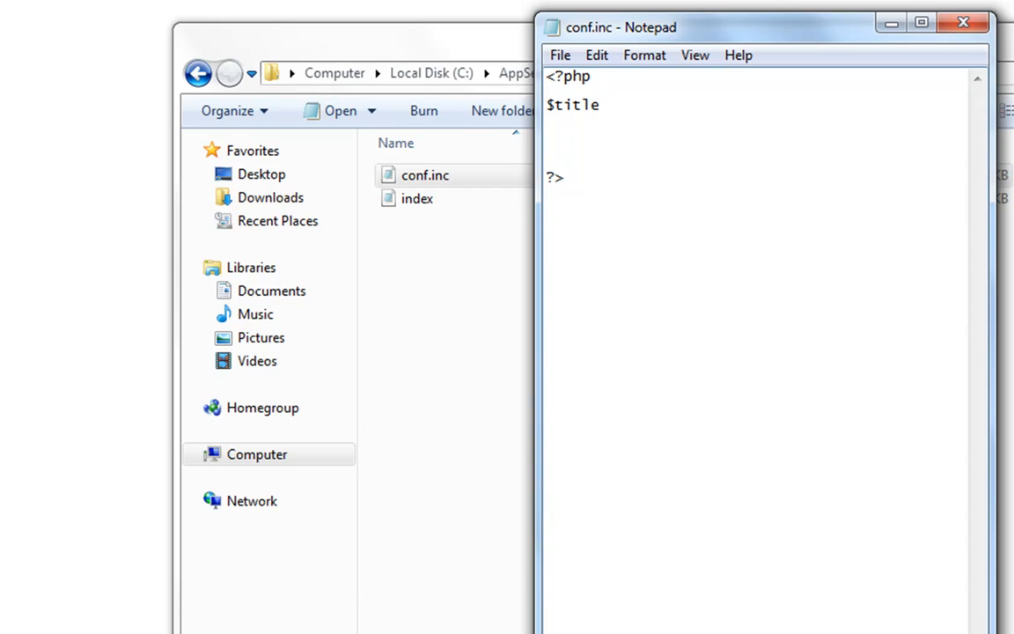
{"action": "type", "text": "= \";"}
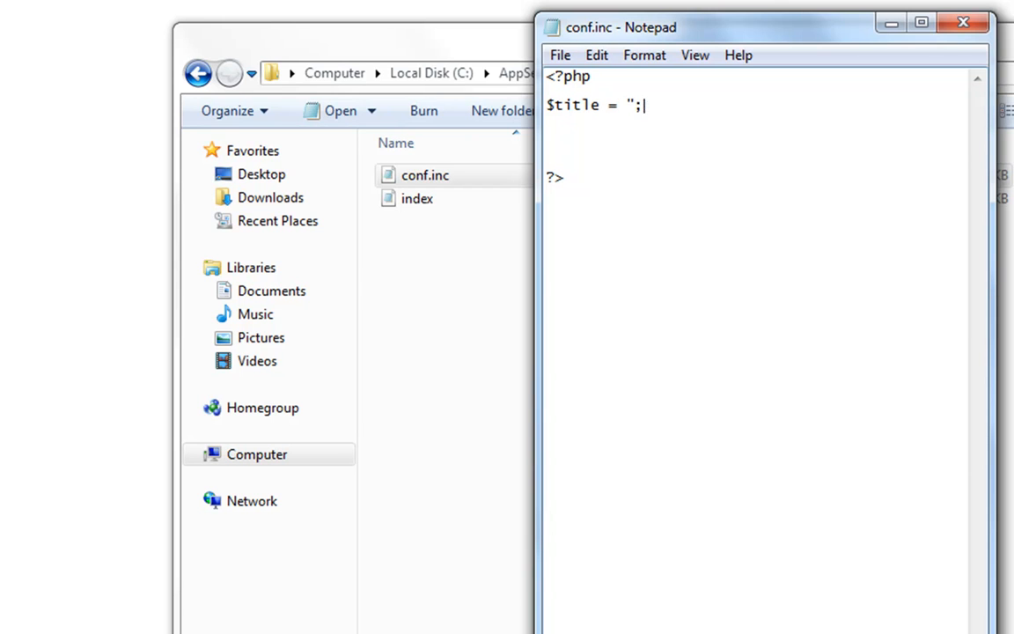
{"action": "type", "text": "\""}
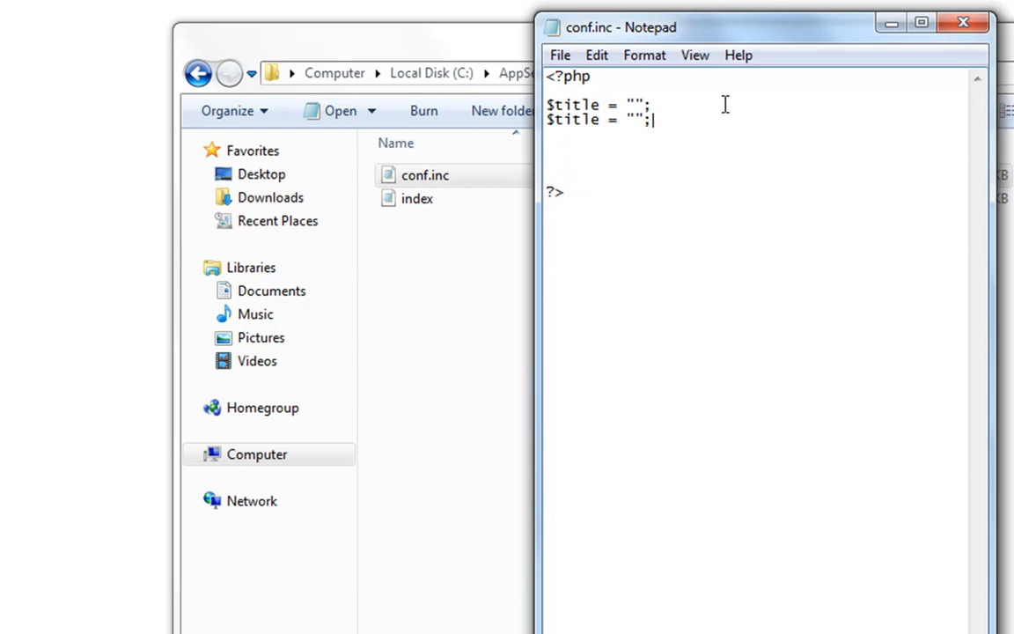
- Make the second variable $header holding "header goes here"
{"action": "double_click", "coordinate": [578, 120]}
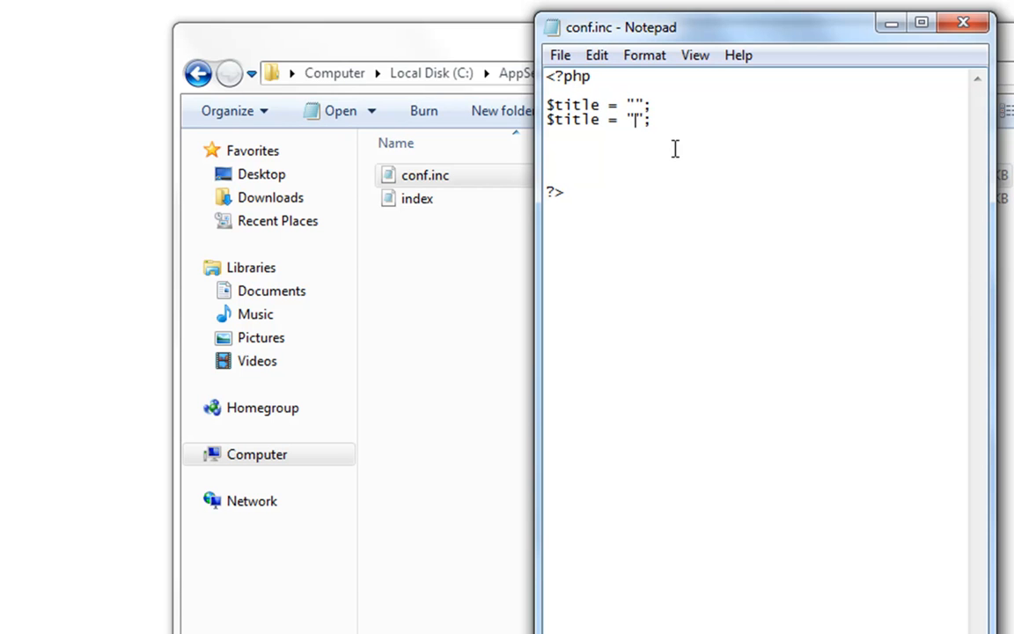
{"action": "type", "text": "header"}
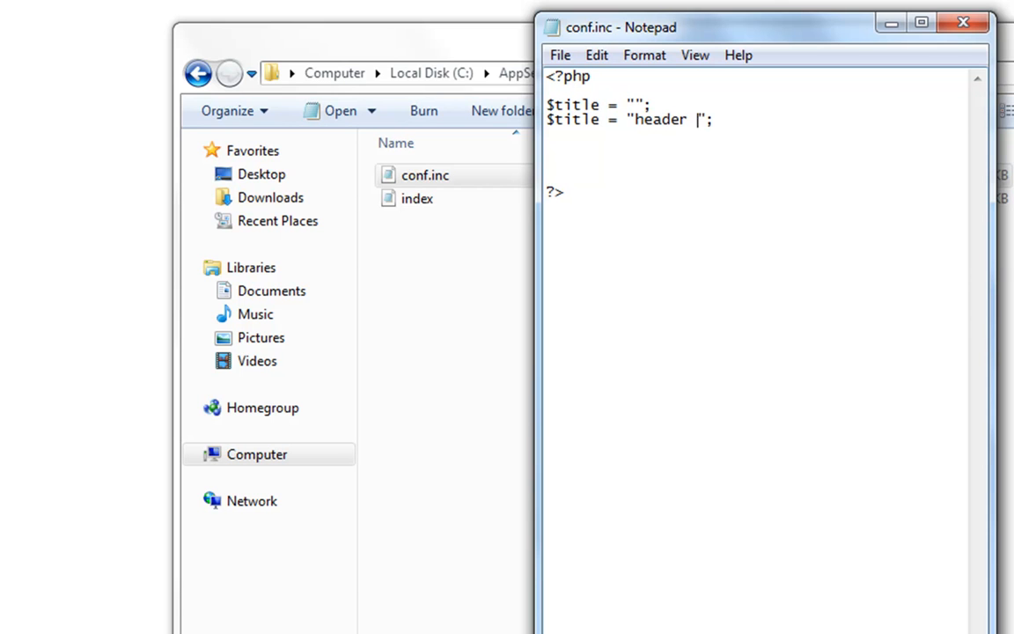
{"action": "type", "text": "goes here"}
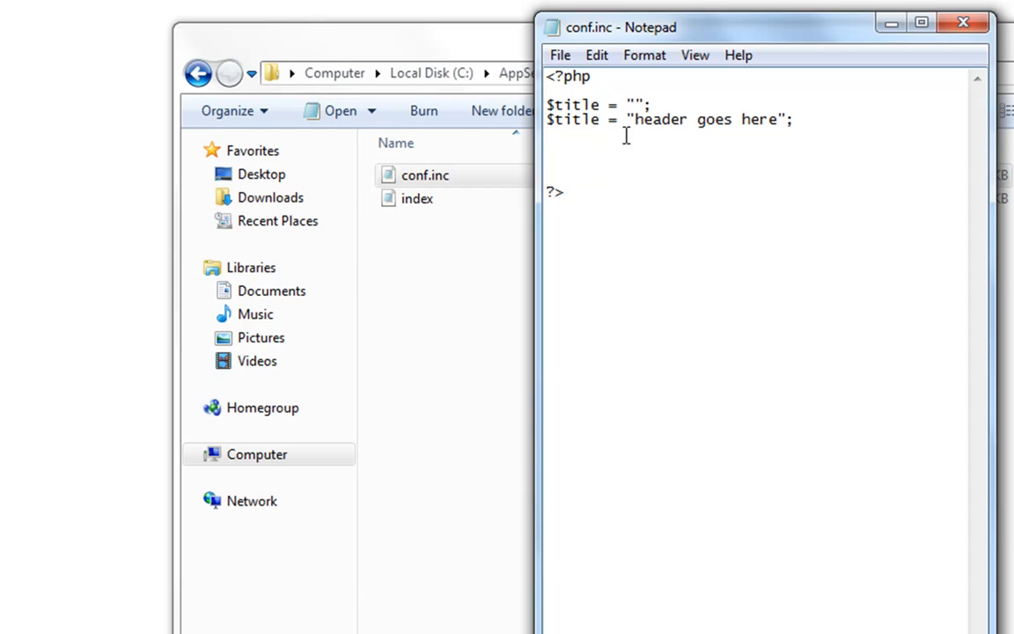
{"action": "type", "text": "hea"}
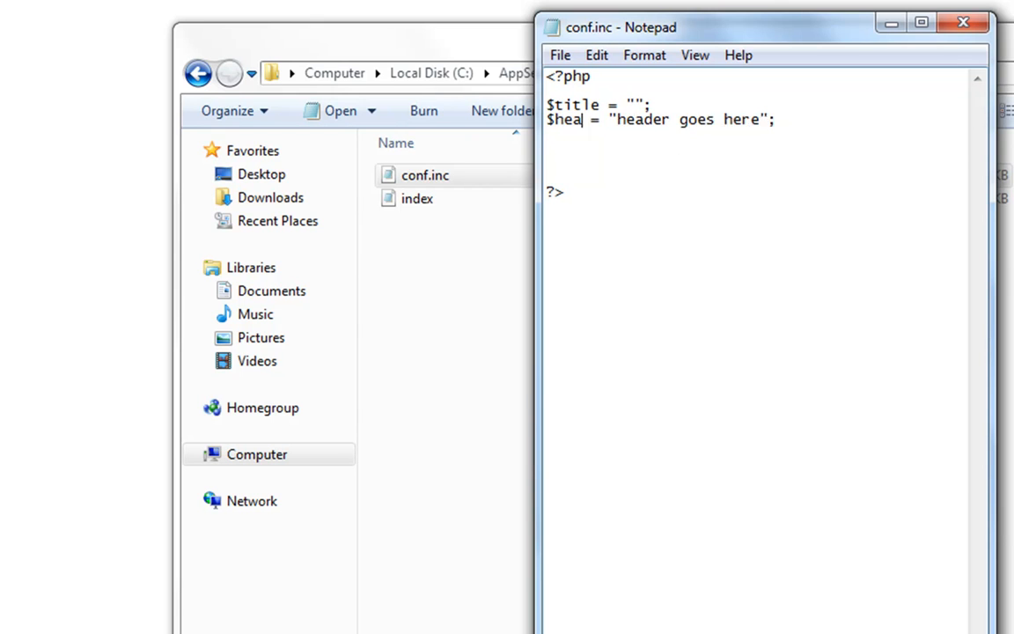
{"action": "type", "text": "ded"}
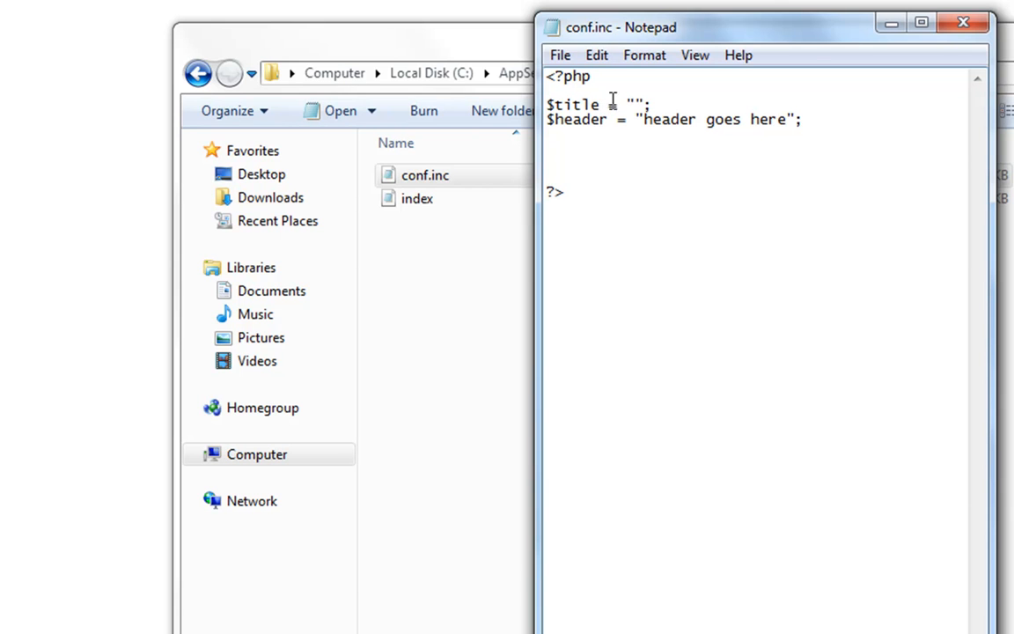
- Wrap $title in title tags and add copied $body and $footer variable lines
{"action": "type", "text": "<>"}
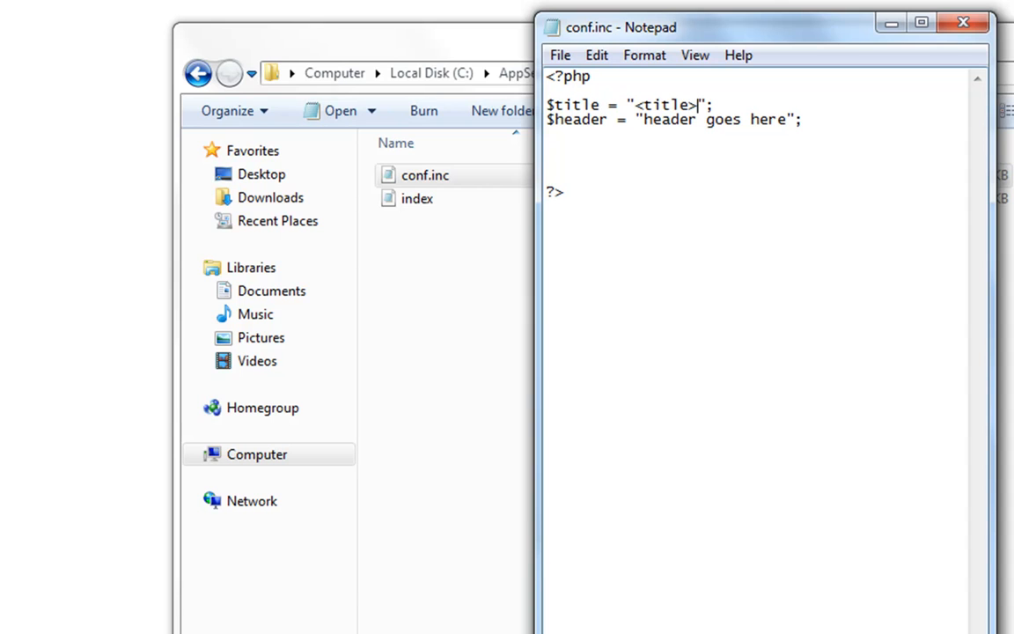
{"action": "type", "text": "</web"}
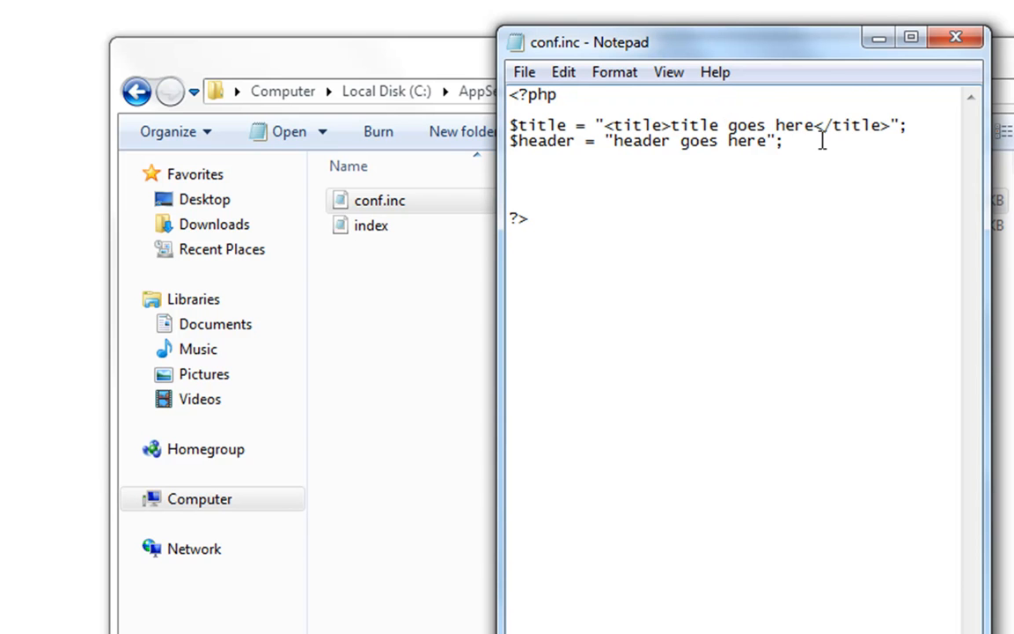
{"action": "triple_click", "coordinate": [643, 141]}
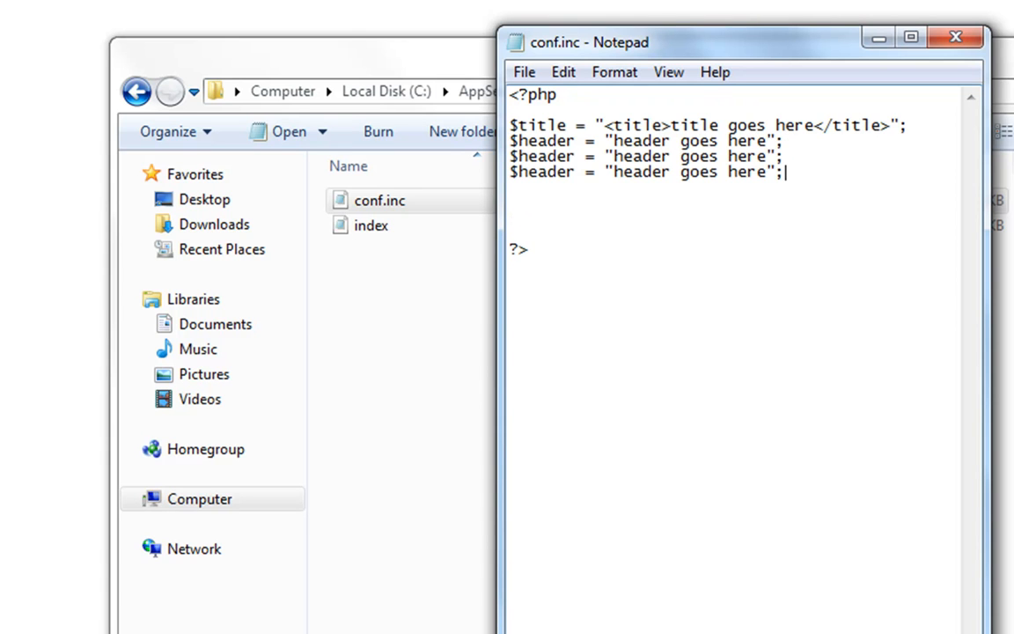
{"action": "double_click", "coordinate": [540, 155]}
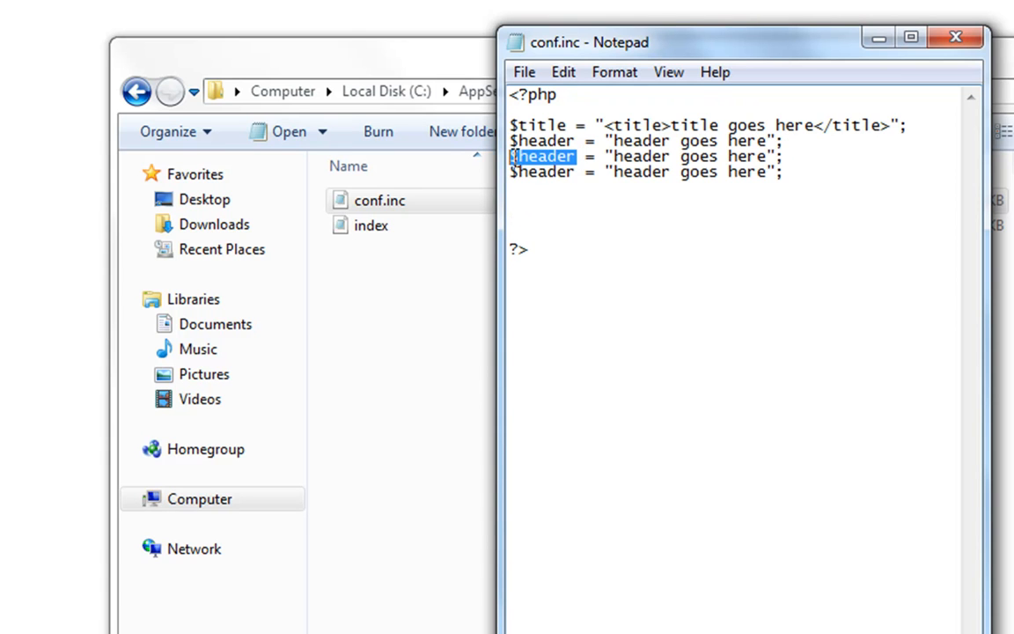
{"action": "type", "text": "body"}
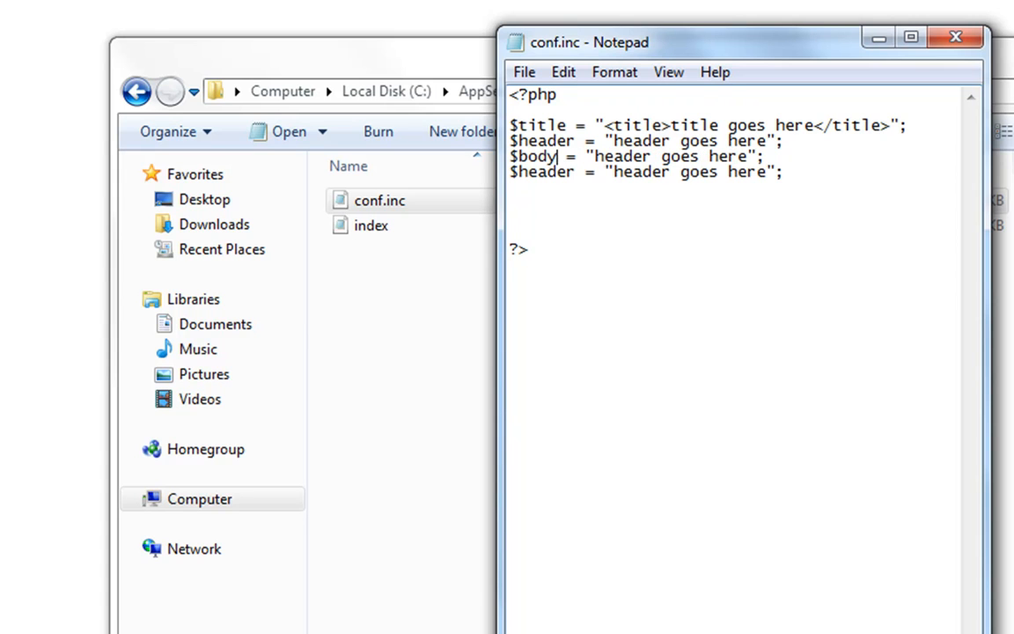
{"action": "double_click", "coordinate": [546, 173]}
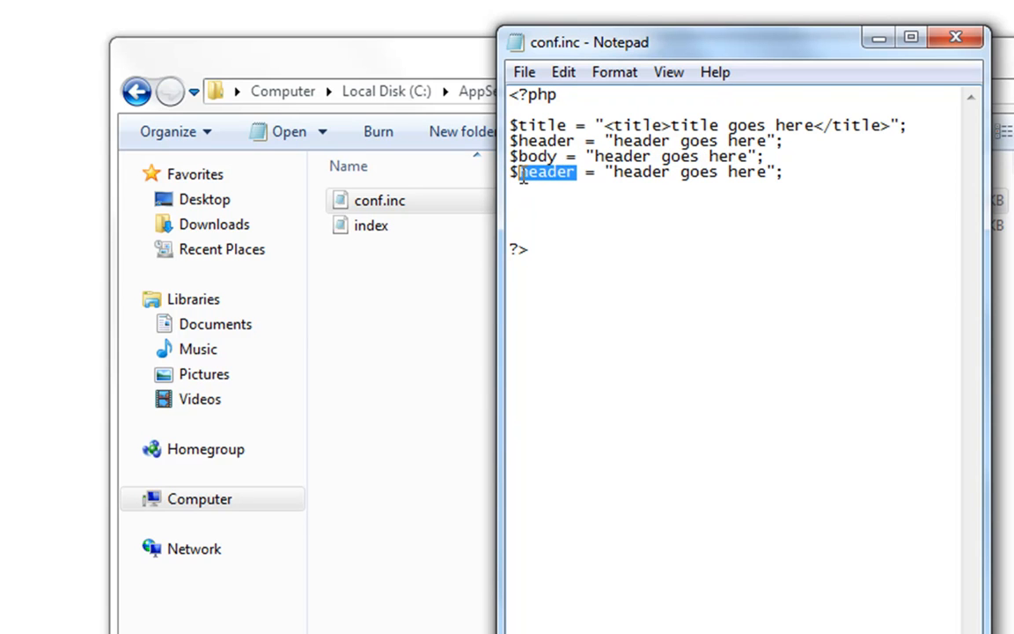
{"action": "type", "text": "footer"}
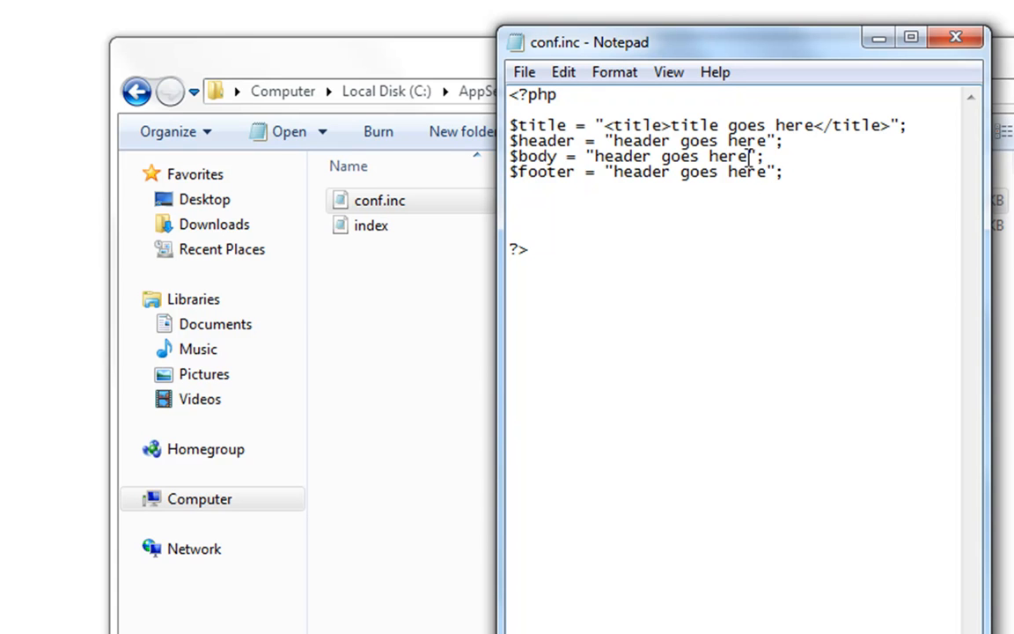
- End $header with <hr>, $body with <br>, and set body text to "body goes here"
{"action": "type", "text": "<>"}
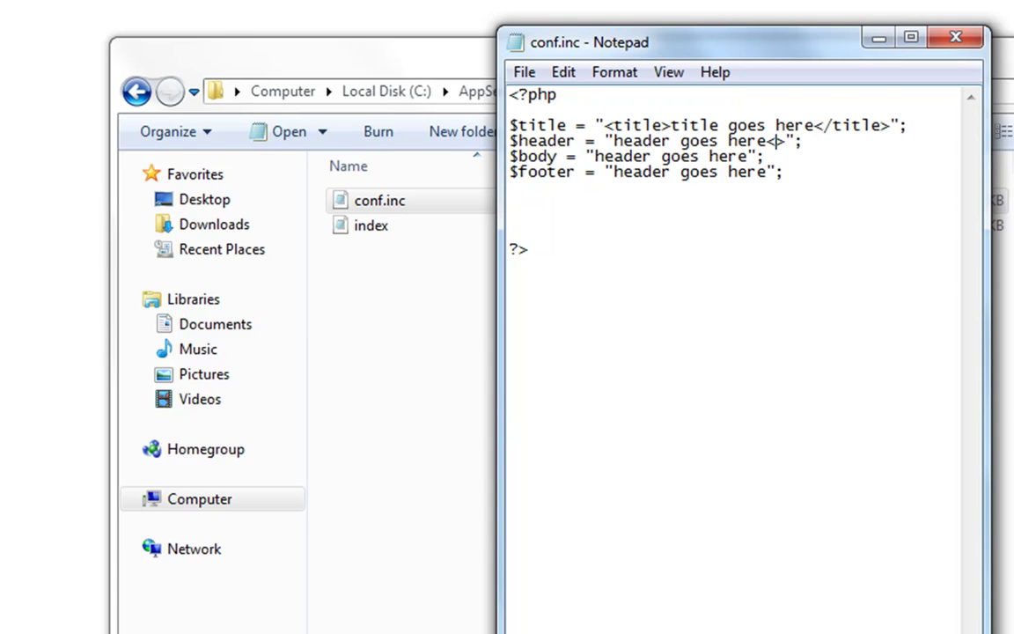
{"action": "type", "text": "hr"}
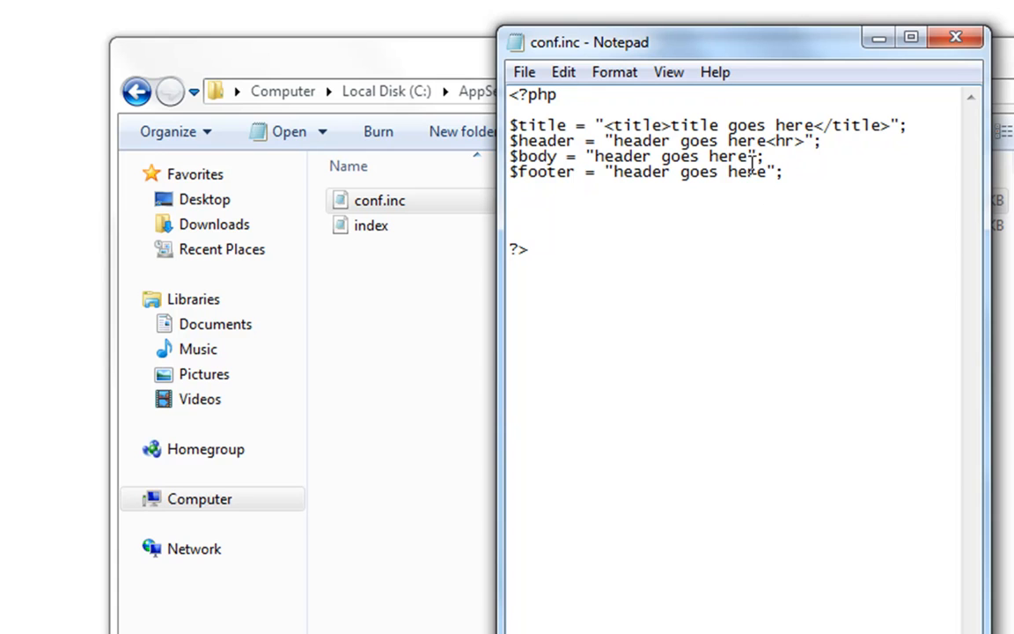
{"action": "type", "text": "<>"}
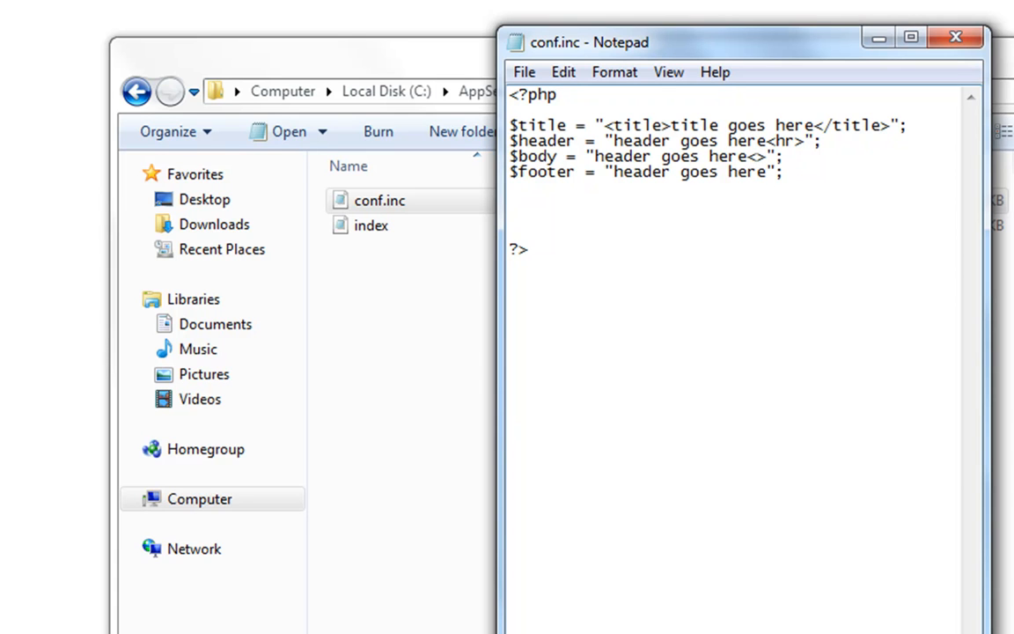
{"action": "type", "text": "b"}
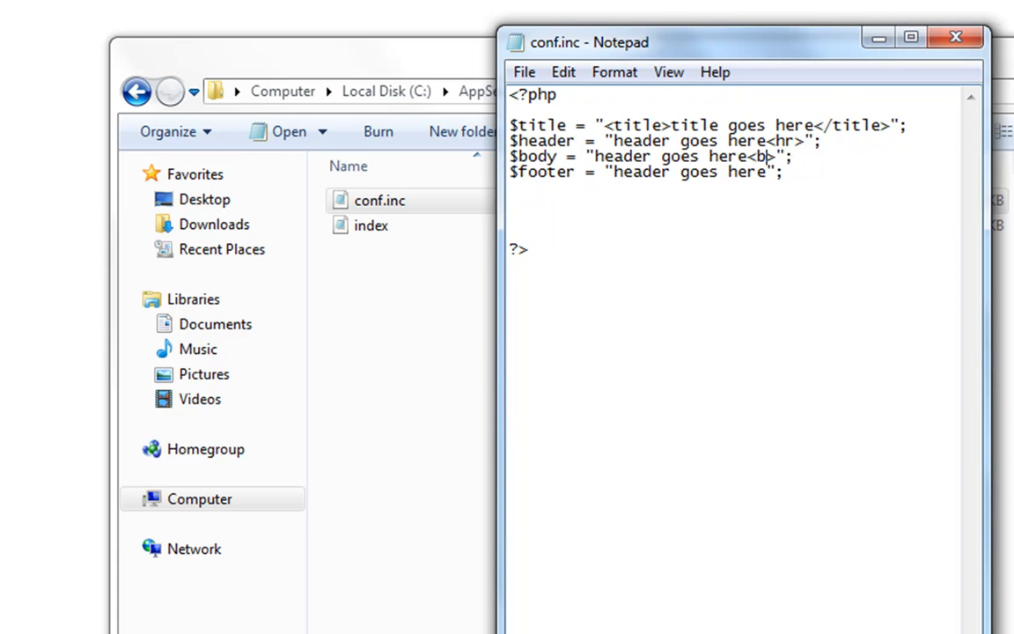
{"action": "type", "text": "r"}
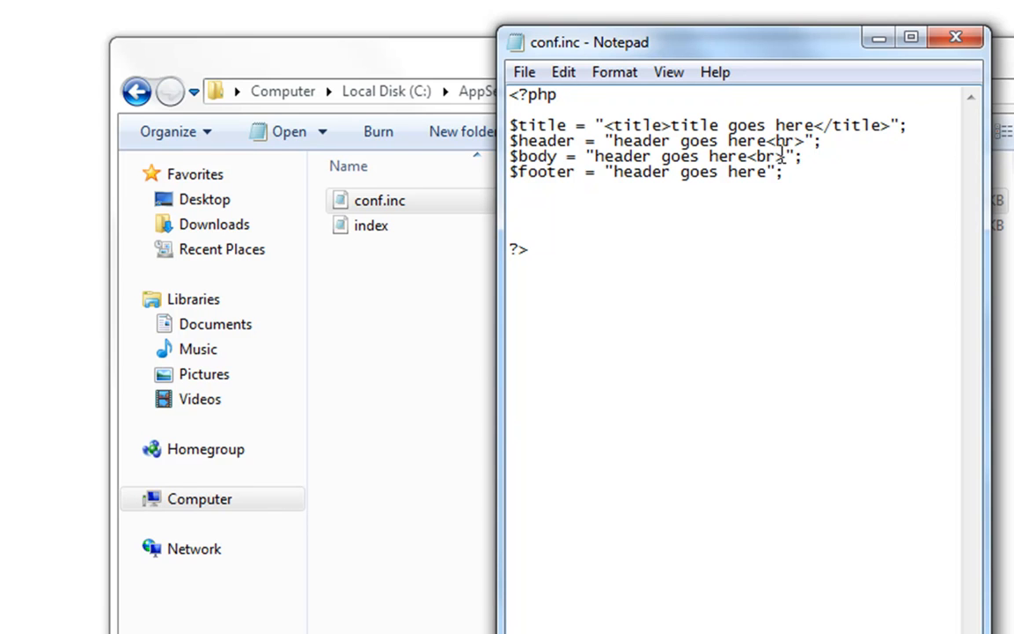
{"action": "mouse_move", "coordinate": [602, 158]}
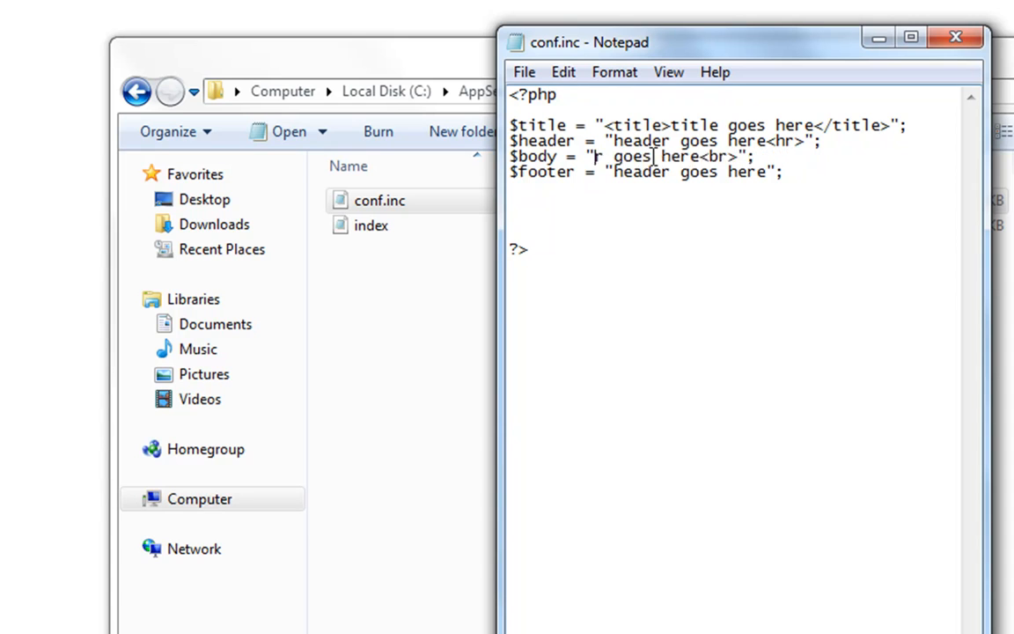
{"action": "type", "text": "body"}
{"action": "left_click", "coordinate": [738, 171]}
{"action": "type", "text": "foot"}
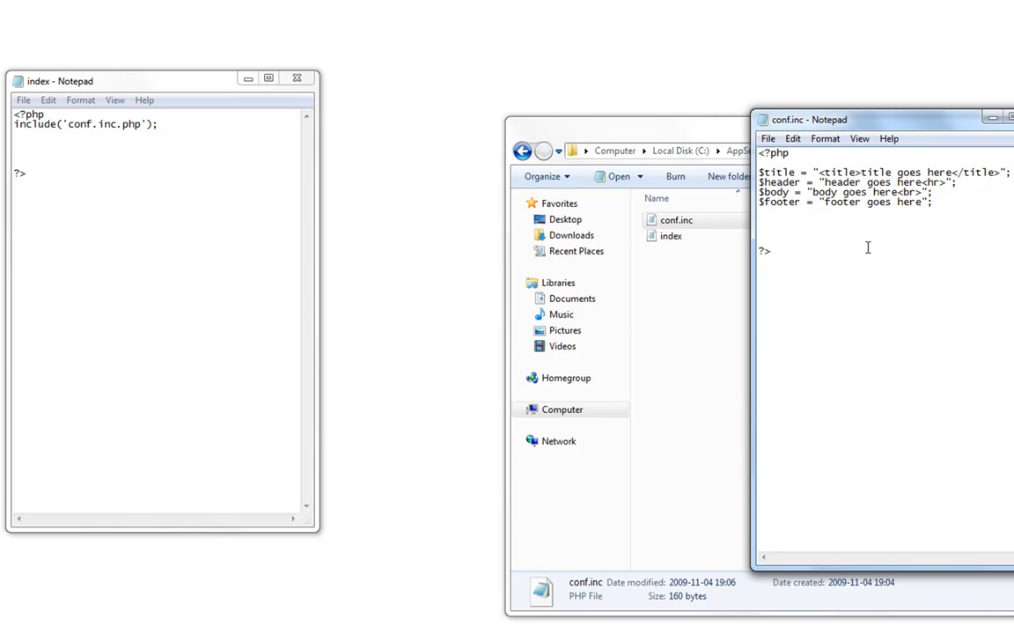
{"action": "mouse_move", "coordinate": [808, 324]}
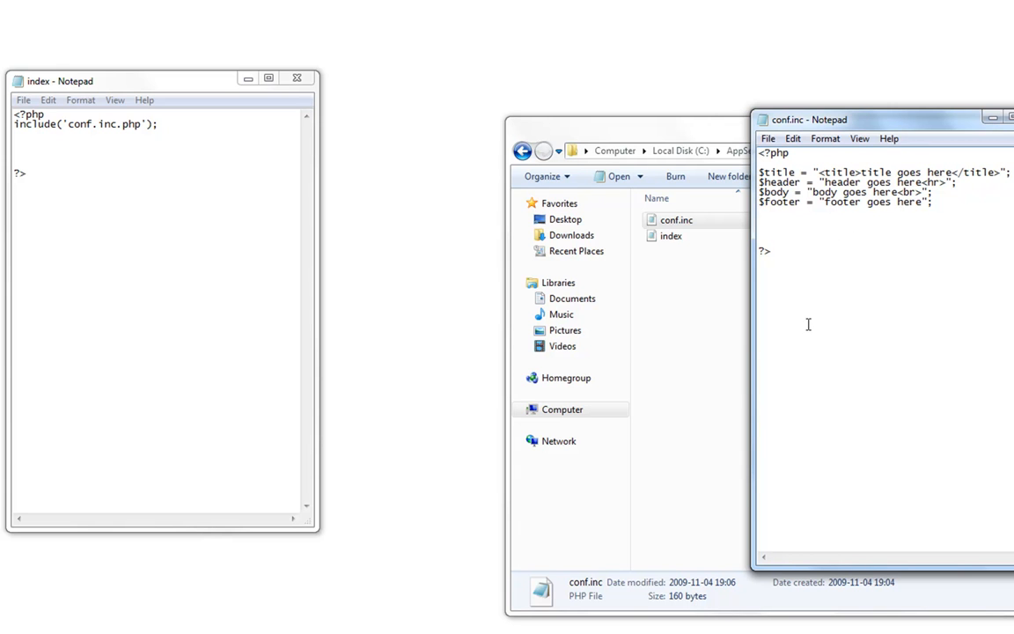
- Save conf.inc and bring index.php up beside it in Notepad
{"action": "key", "text": "ctrl+a"}
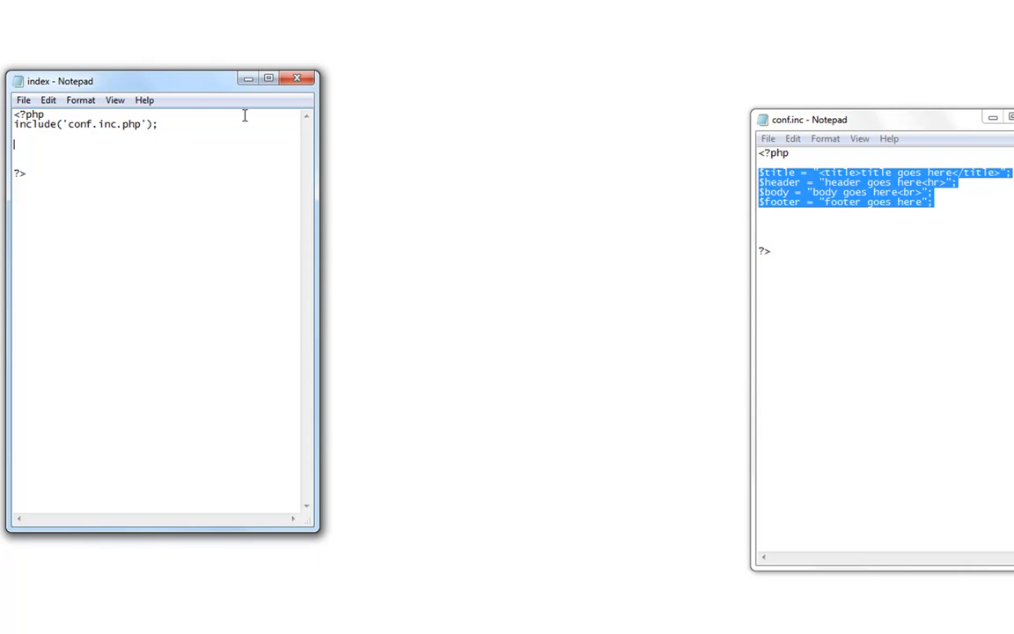
- Add echo "$title"; below the include line in index.php
{"action": "type", "text": "echo \"\""}
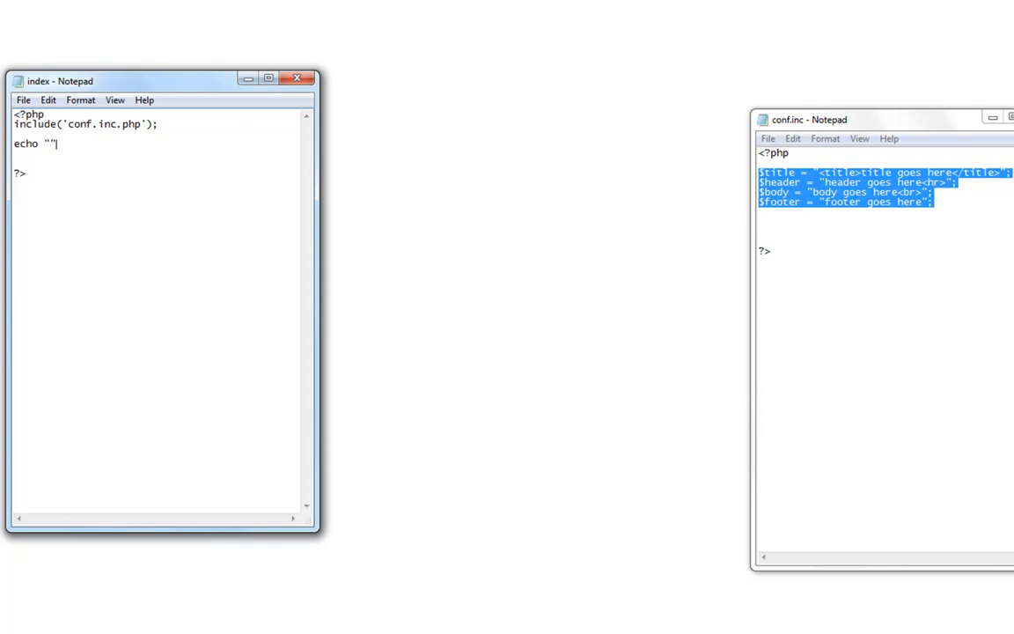
{"action": "type", "text": ";"}
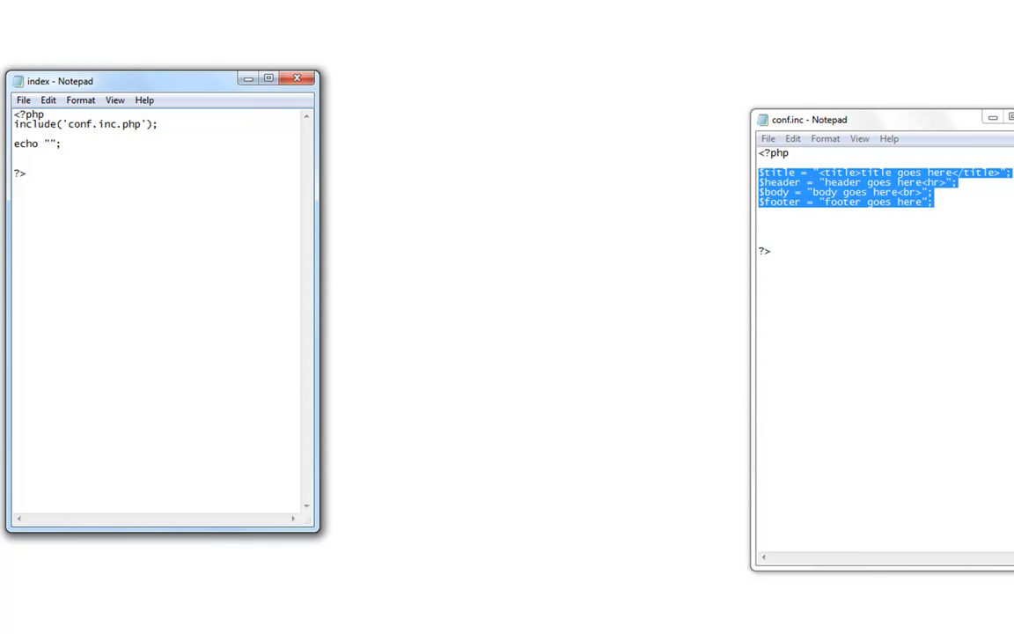
{"action": "type", "text": "$t"}
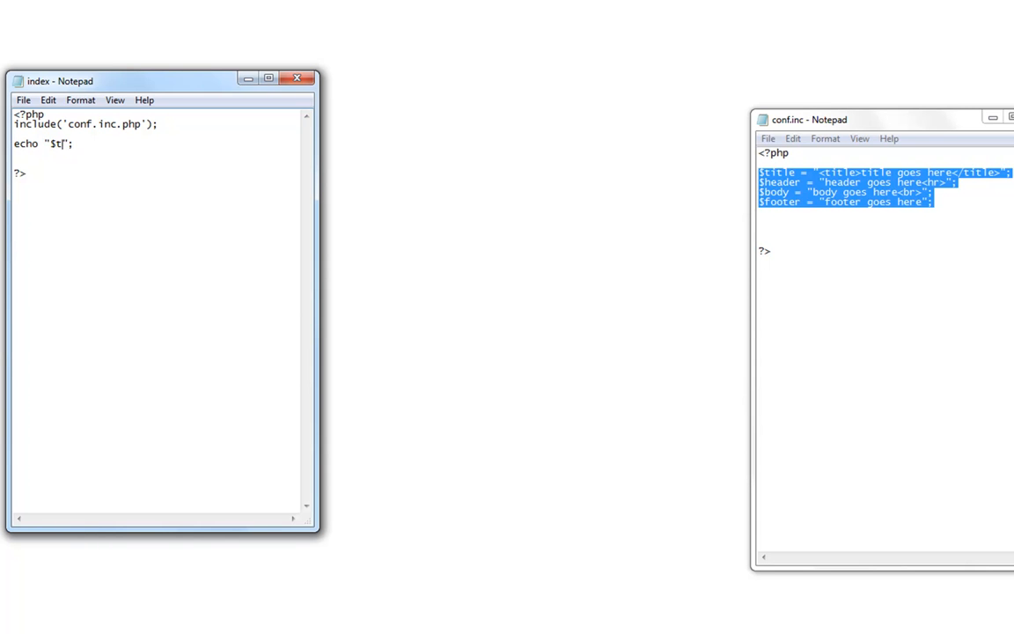
{"action": "type", "text": "itle"}
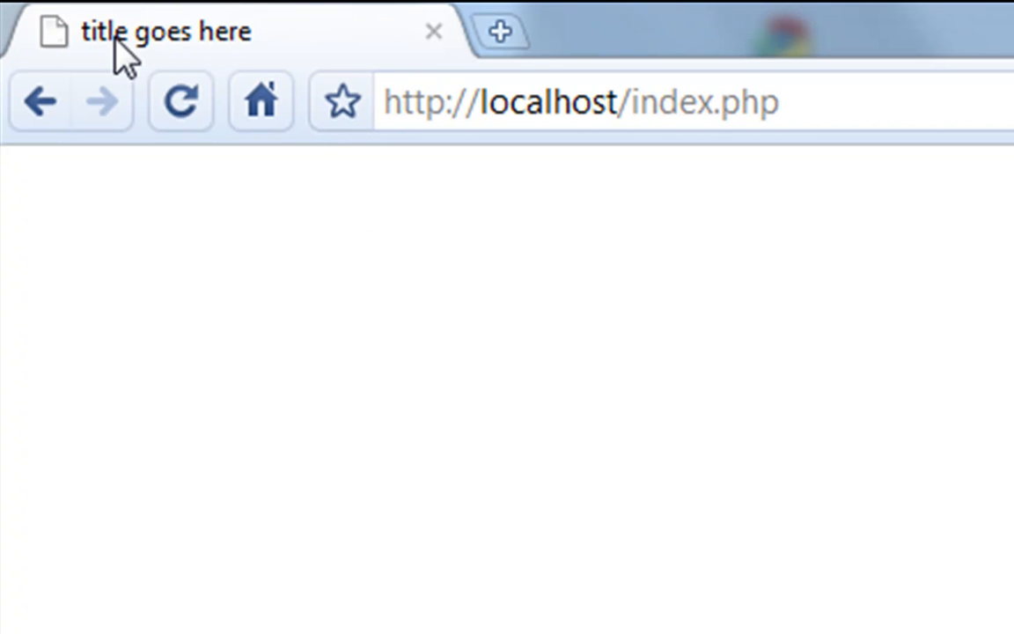
{"action": "mouse_move", "coordinate": [412, 32]}
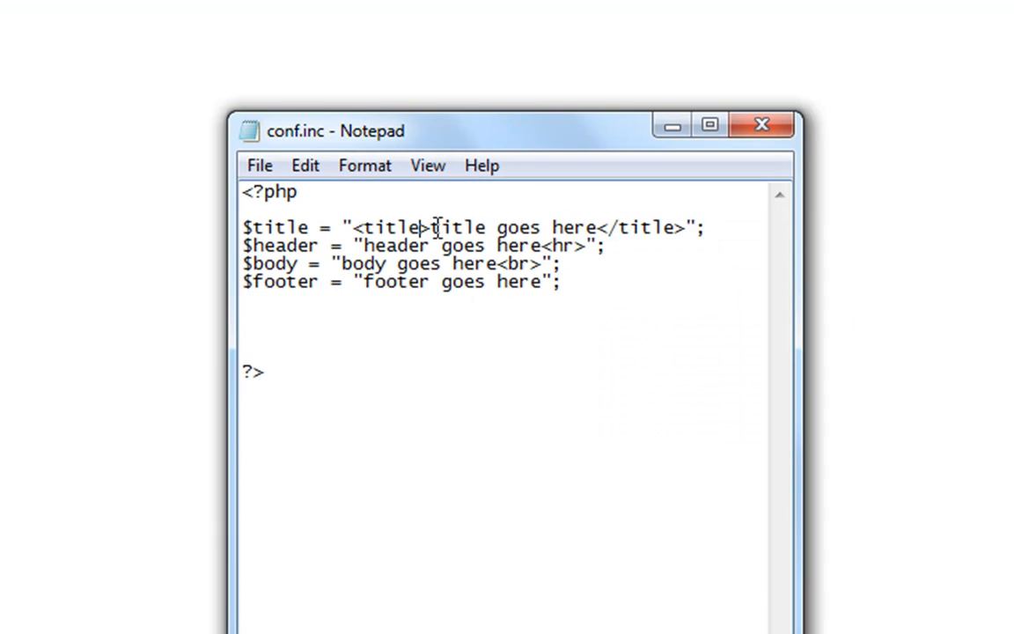
{"action": "left_click_drag", "start_coordinate": [431, 227], "coordinate": [595, 227]}
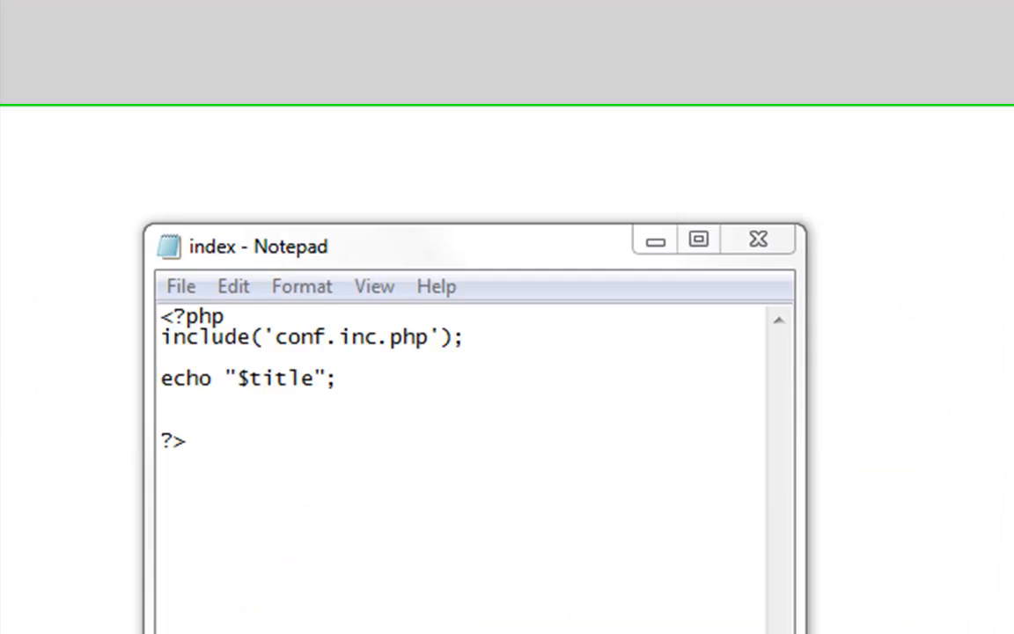
{"action": "left_click_drag", "start_coordinate": [476, 247], "coordinate": [419, 123]}
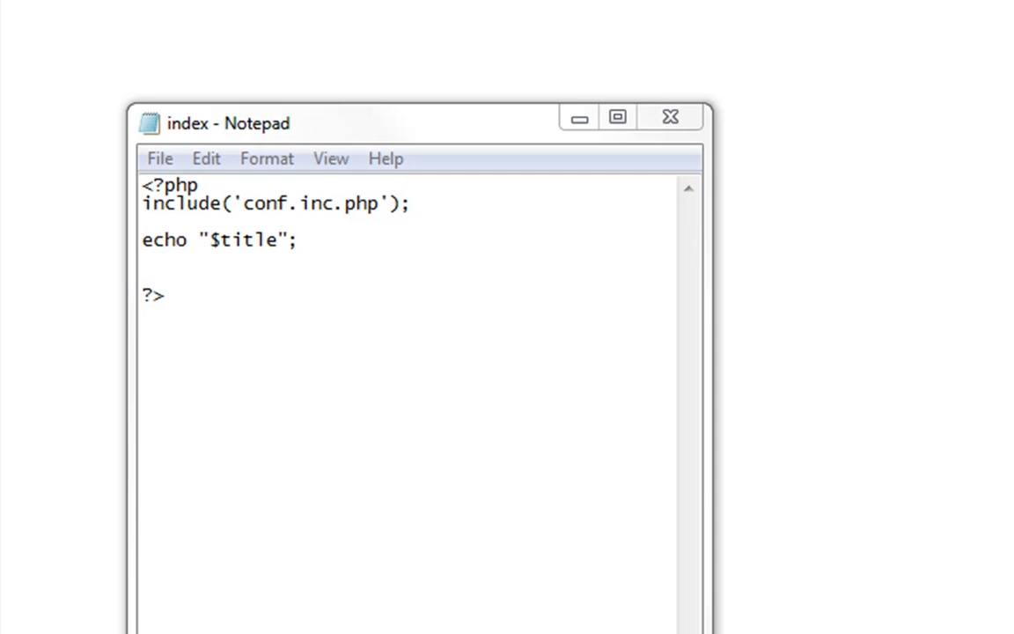
{"action": "mouse_move", "coordinate": [263, 218]}
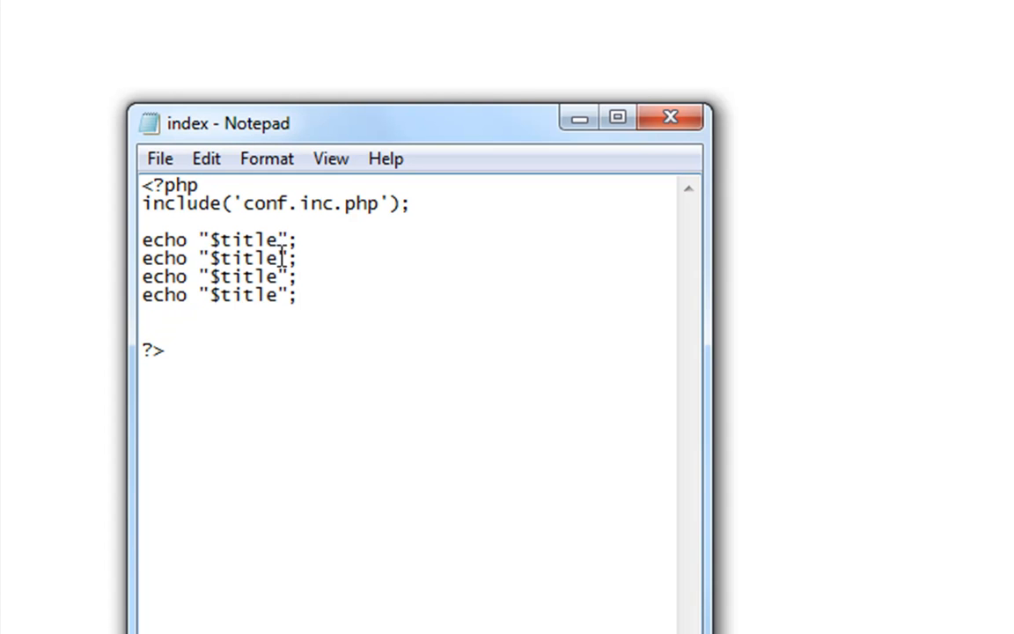
- Edit the pasted echo lines to output $header, $body and $footer
{"action": "type", "text": "h"}
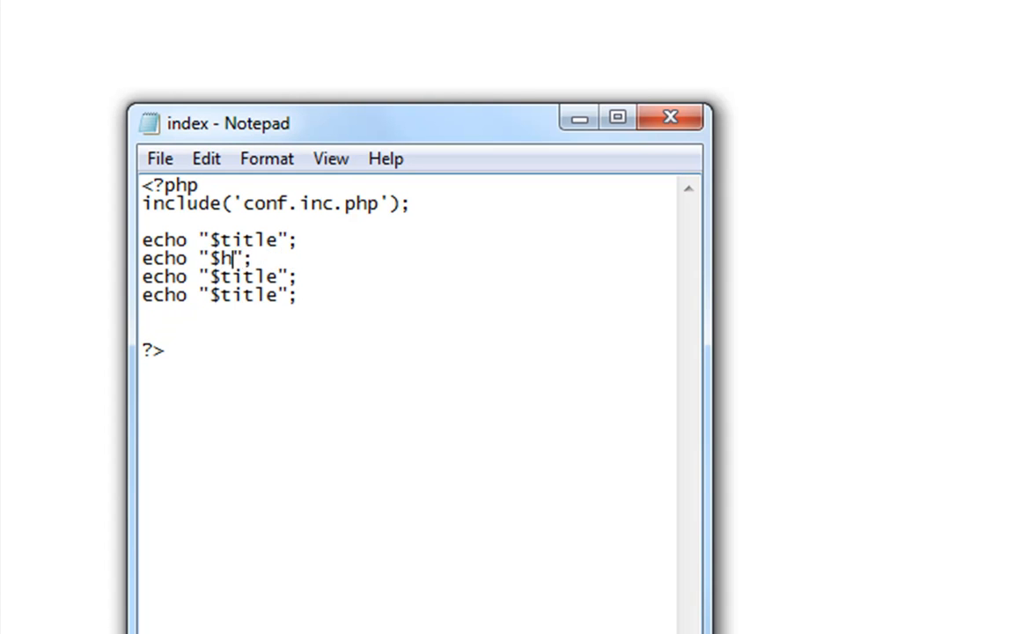
{"action": "type", "text": "eader"}
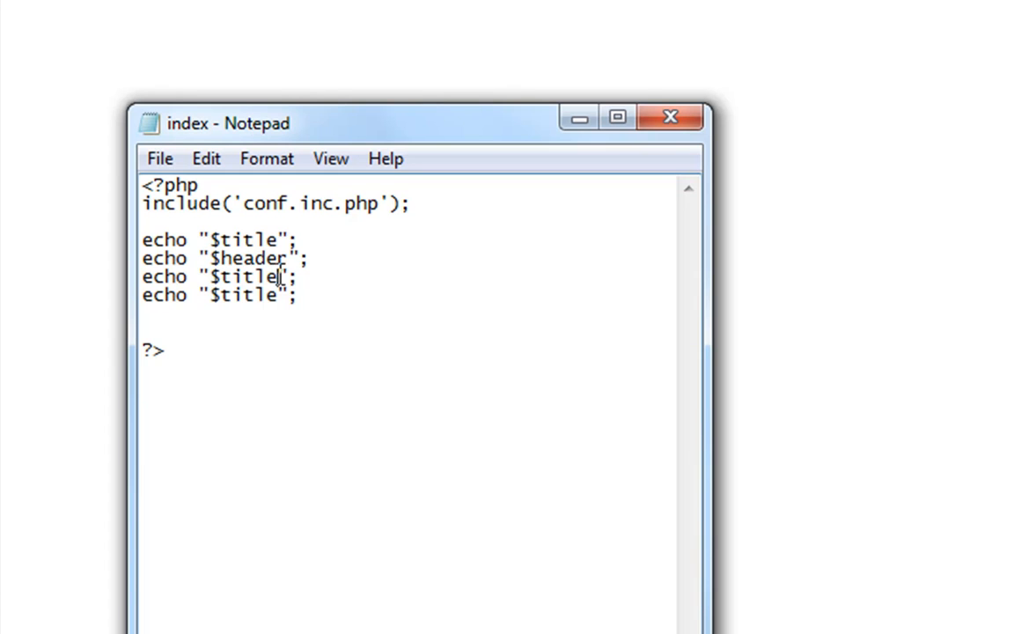
{"action": "type", "text": "body"}
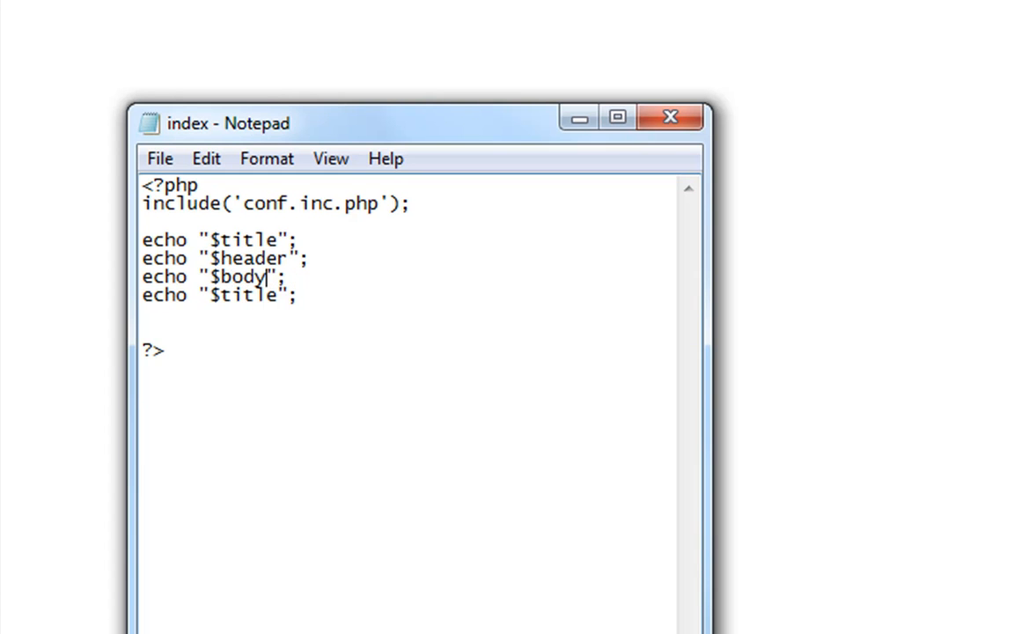
{"action": "double_click", "coordinate": [250, 296]}
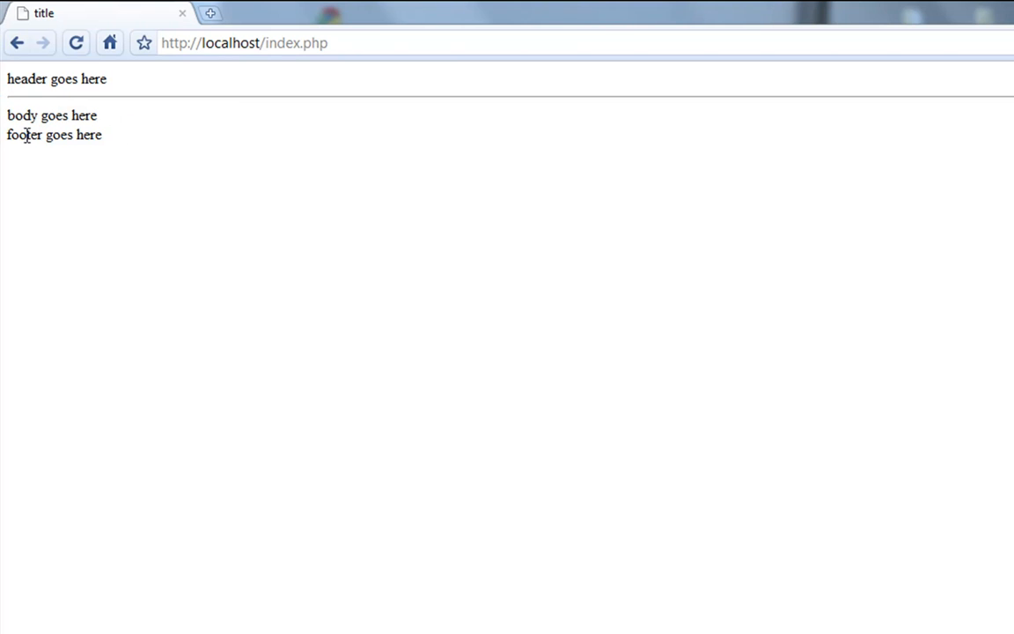
{"action": "mouse_move", "coordinate": [180, 157]}
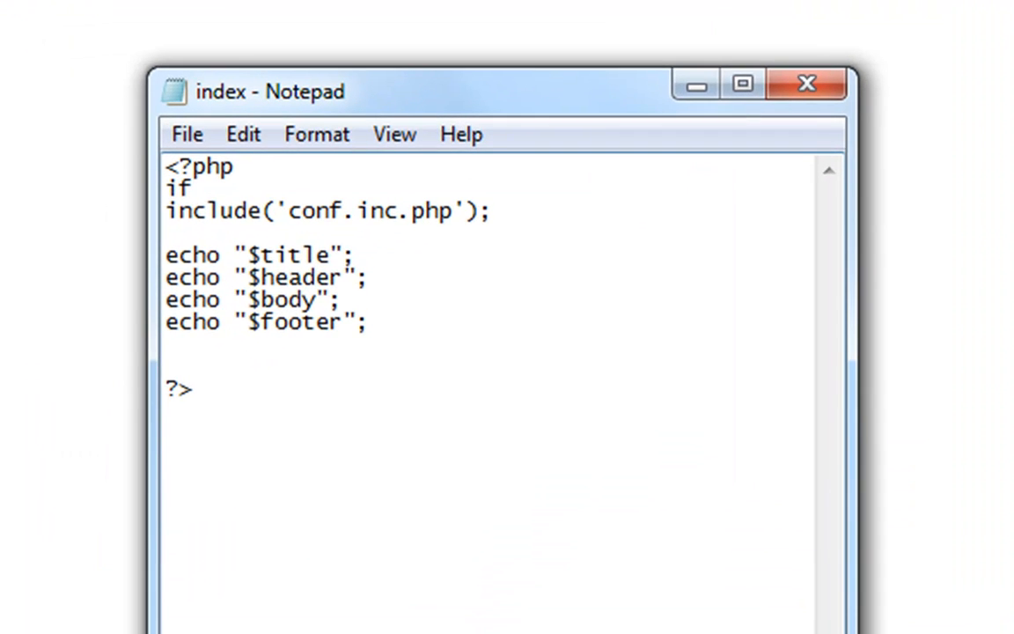
- Write if(file_exists('conf.inc.php')){ above the include statement
{"action": "type", "text": "(file)"}
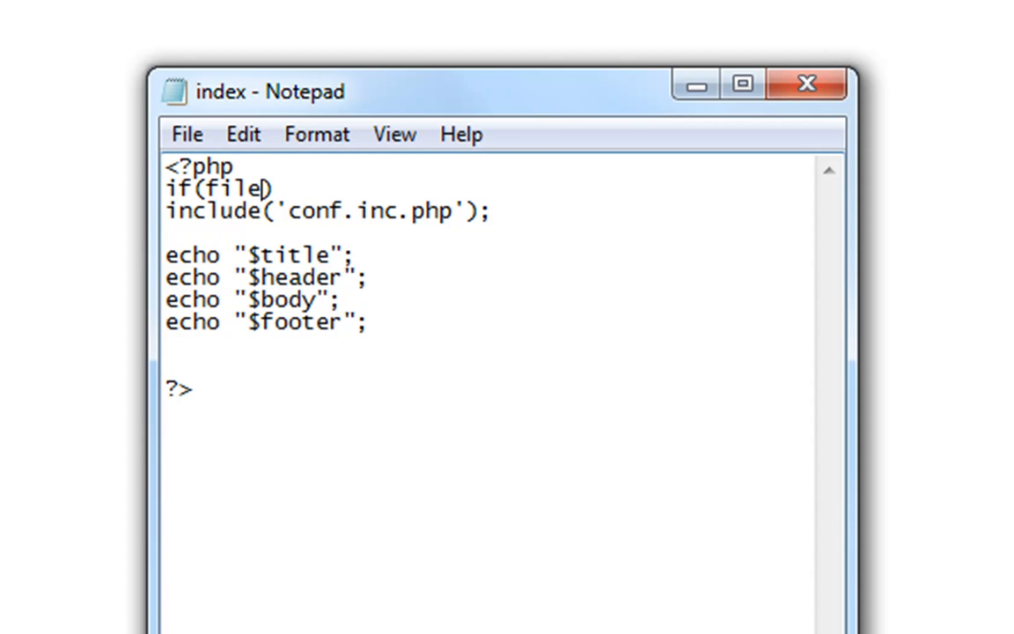
{"action": "type", "text": "_exis"}
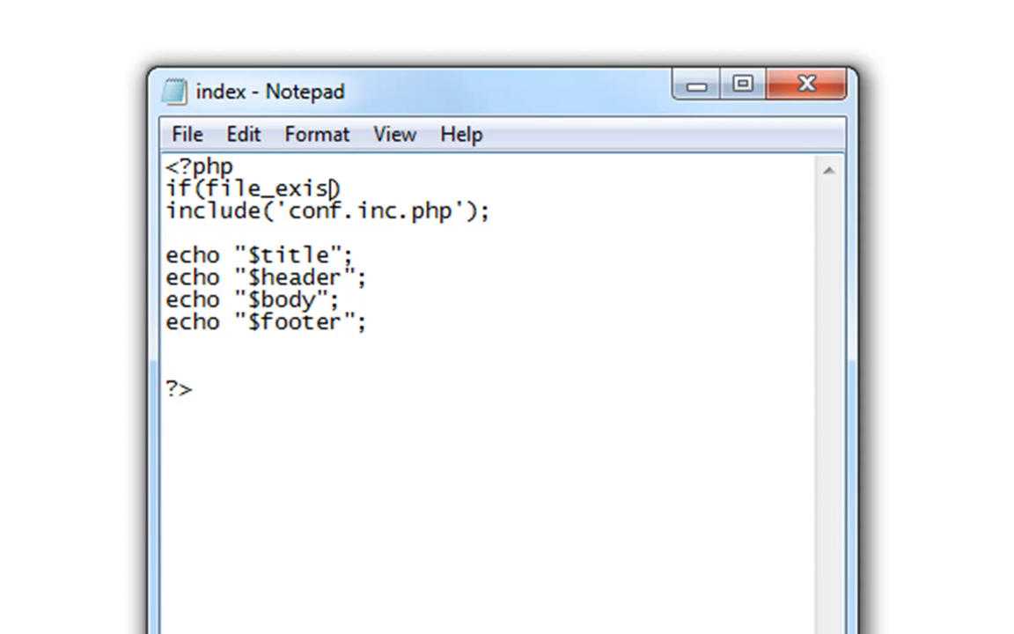
{"action": "type", "text": "ts()"}
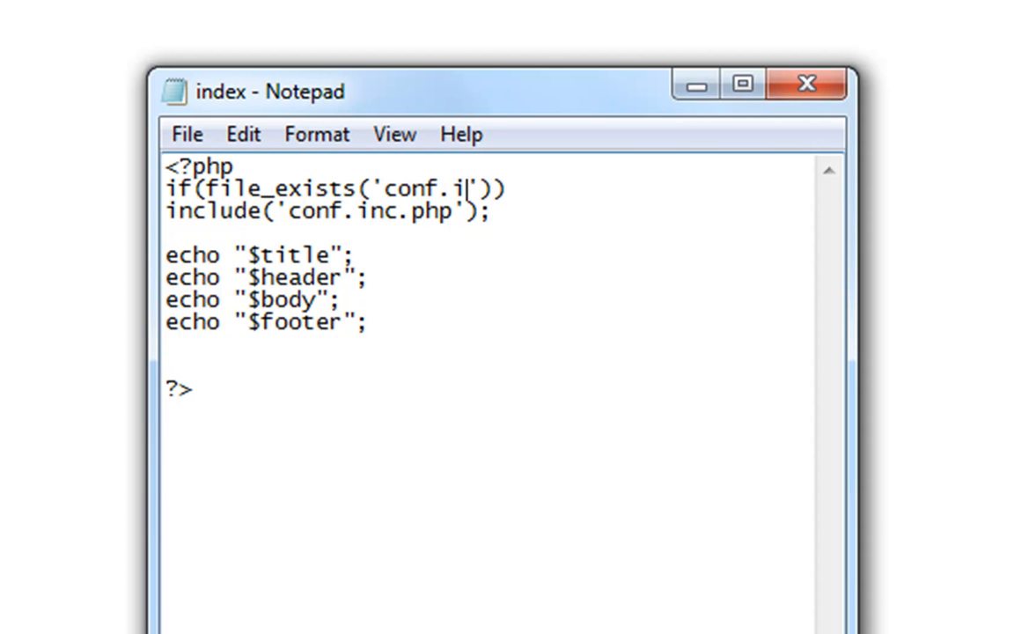
{"action": "type", "text": "nc-.php"}
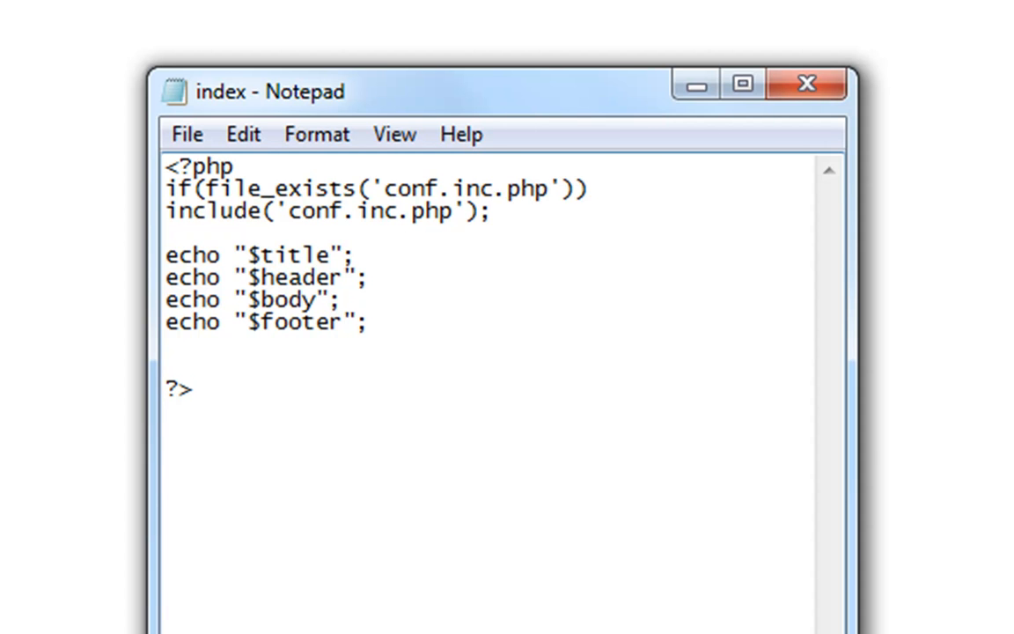
{"action": "mouse_move", "coordinate": [654, 187]}
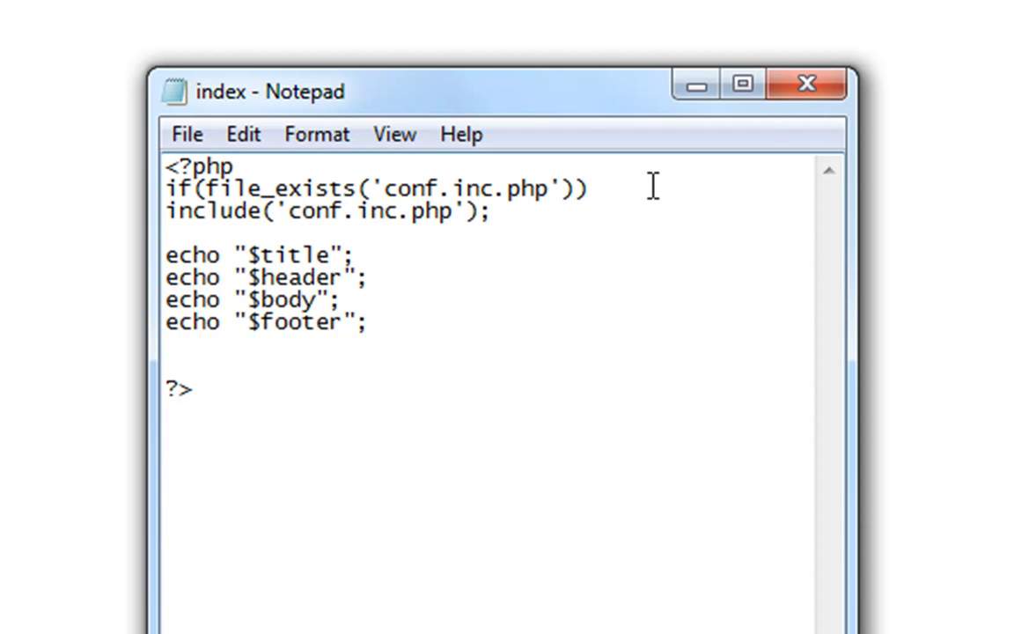
{"action": "type", "text": "{"}
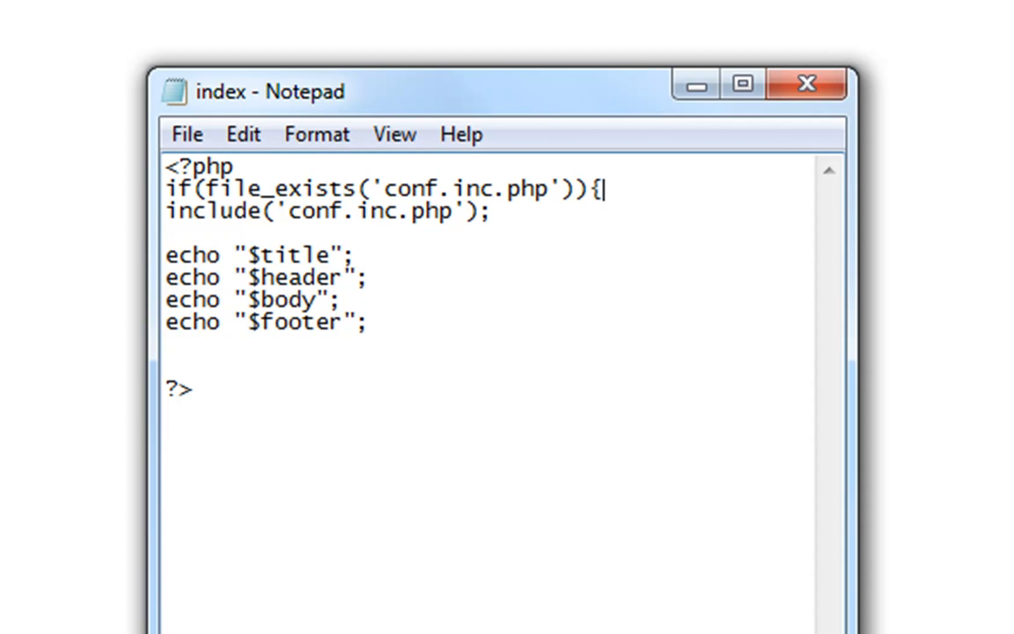
{"action": "mouse_move", "coordinate": [564, 326]}
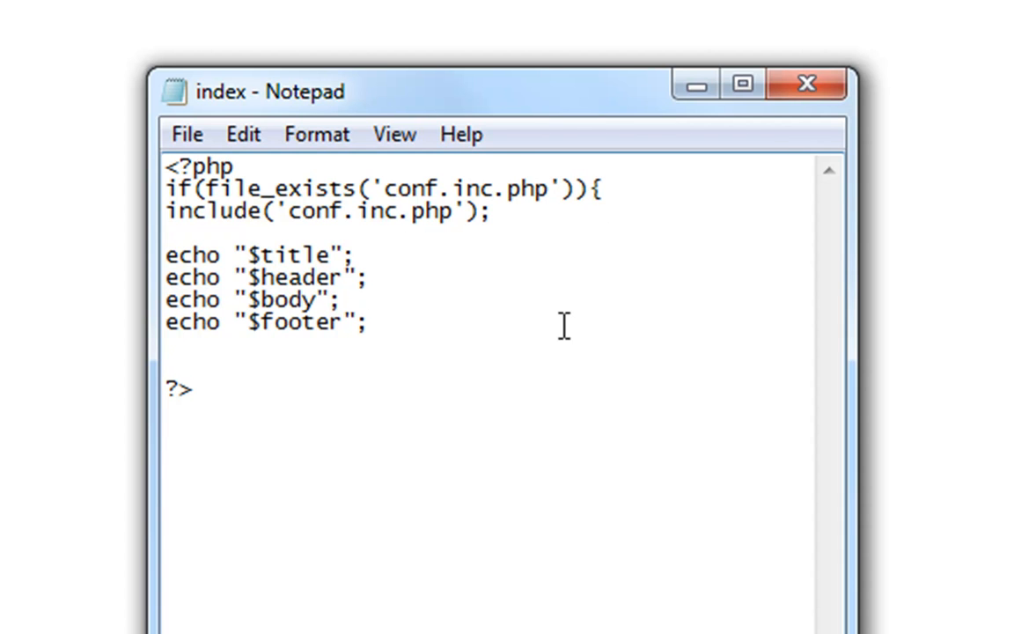
- Close the if block after the echoes and start an else { branch
{"action": "type", "text": "}"}
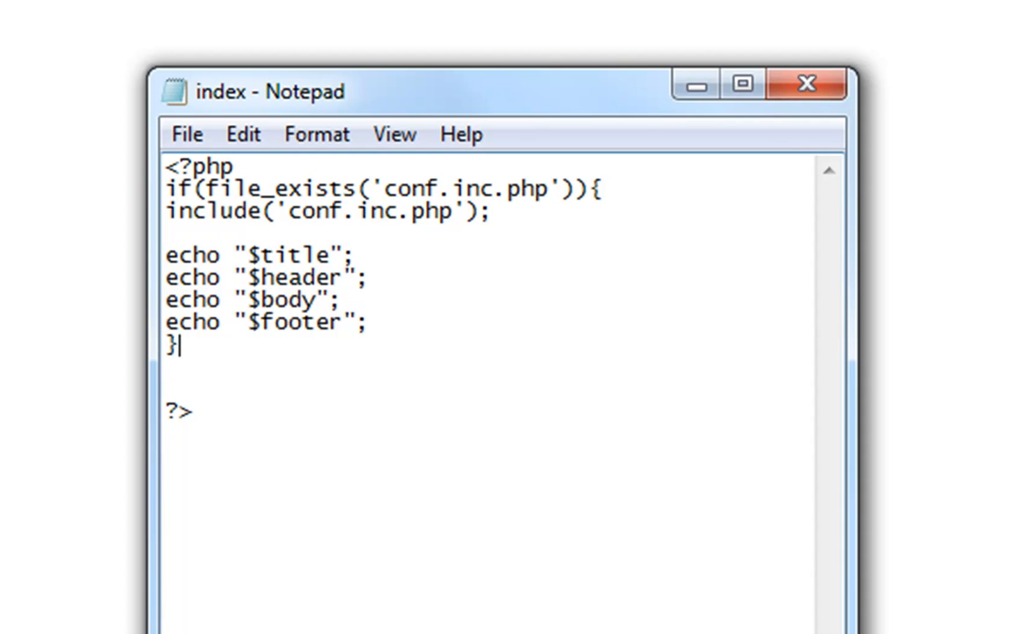
{"action": "type", "text": "{"}
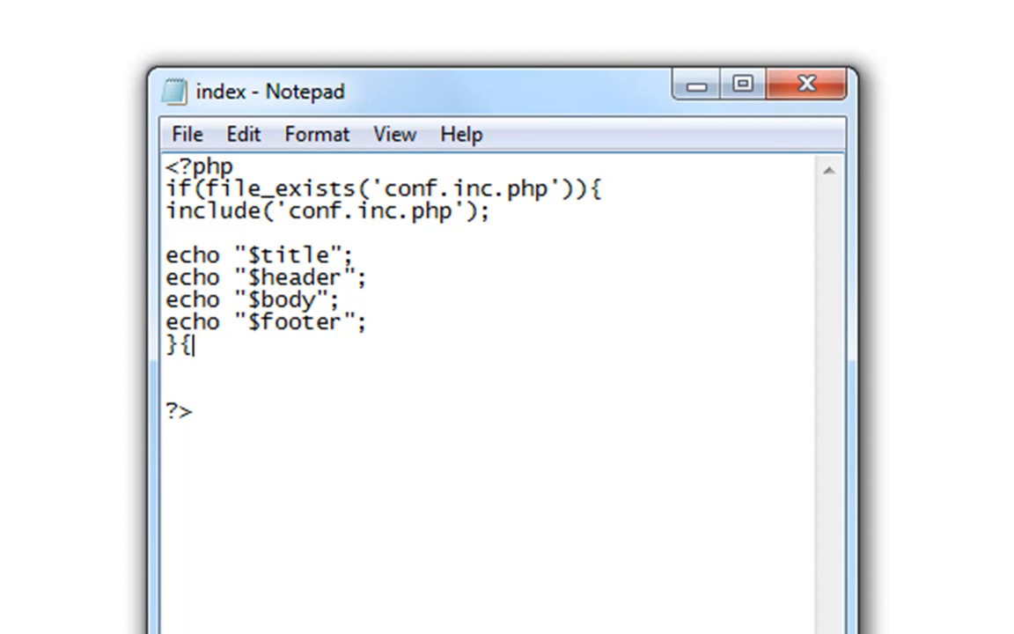
{"action": "type", "text": "}"}
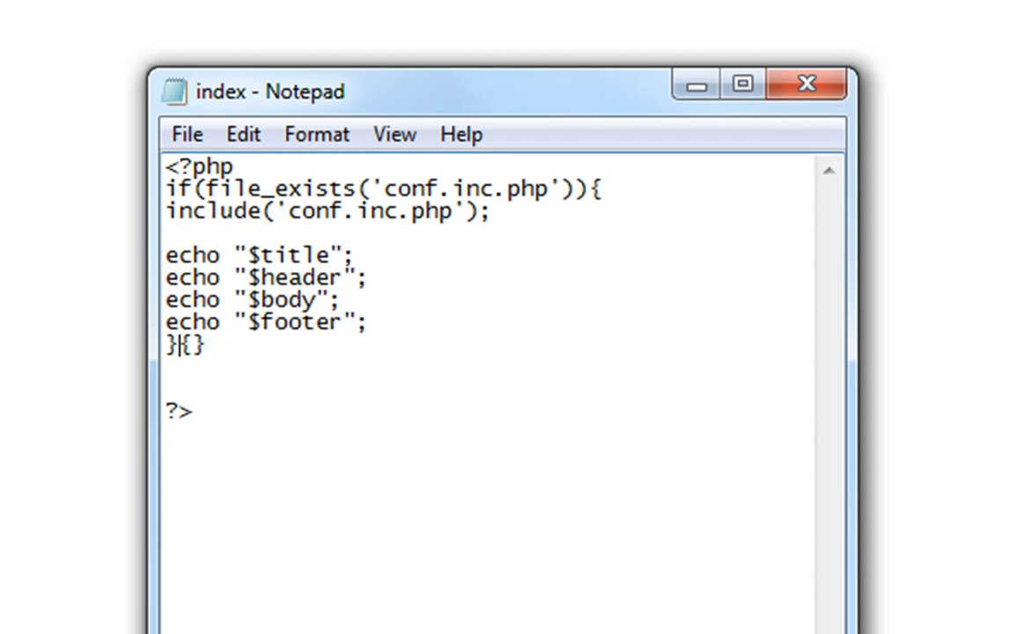
{"action": "type", "text": "else {"}
{"action": "type", "text": "echo"}
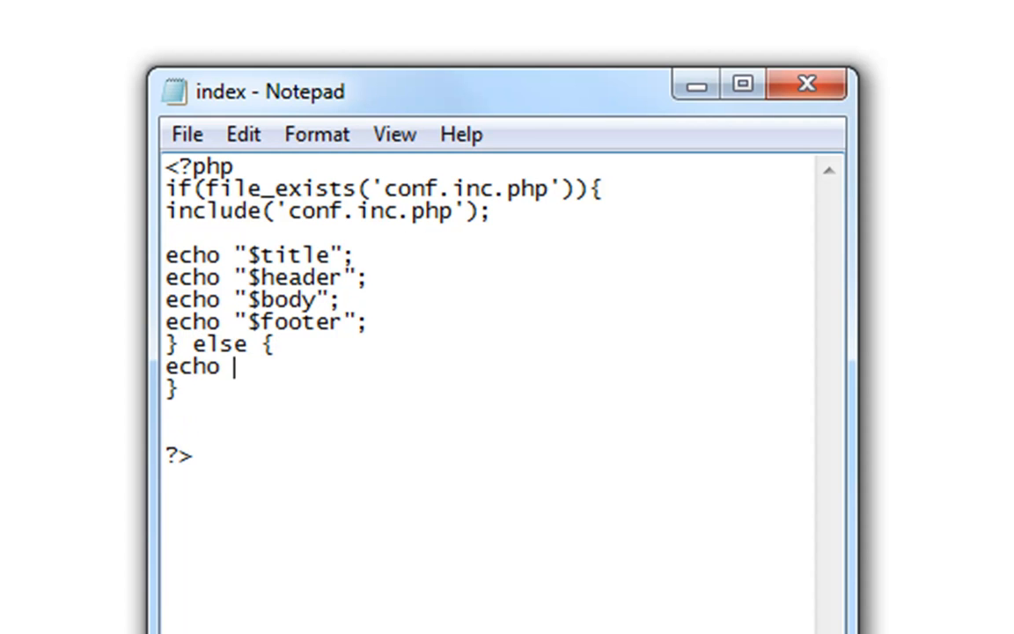
{"action": "mouse_move", "coordinate": [489, 215]}
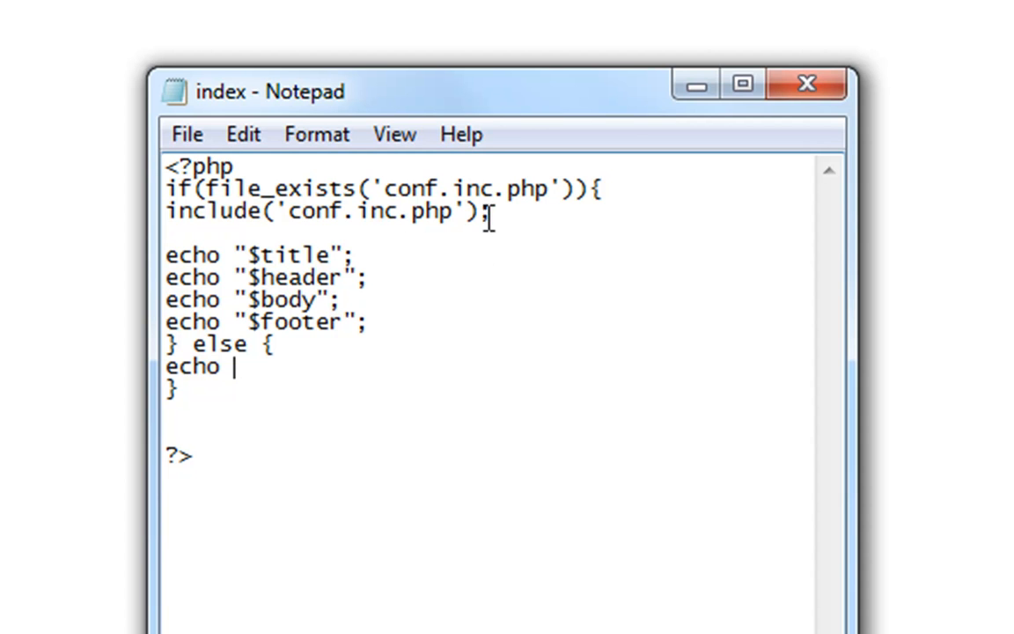
{"action": "mouse_move", "coordinate": [303, 356]}
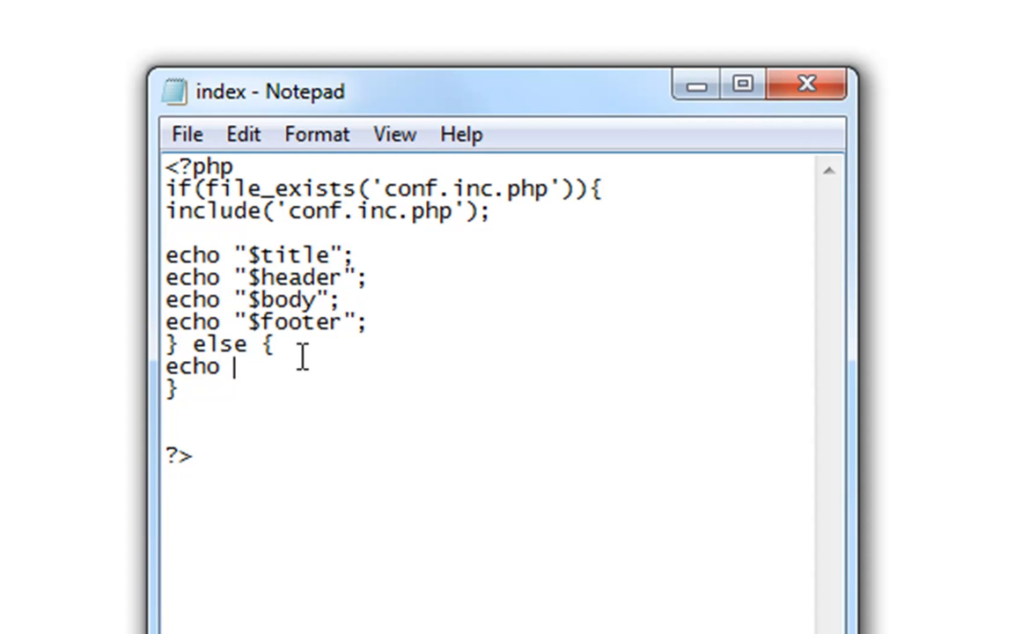
- Echo "error files gone, oh no! " inside the else branch
{"action": "type", "text": "\"\""}
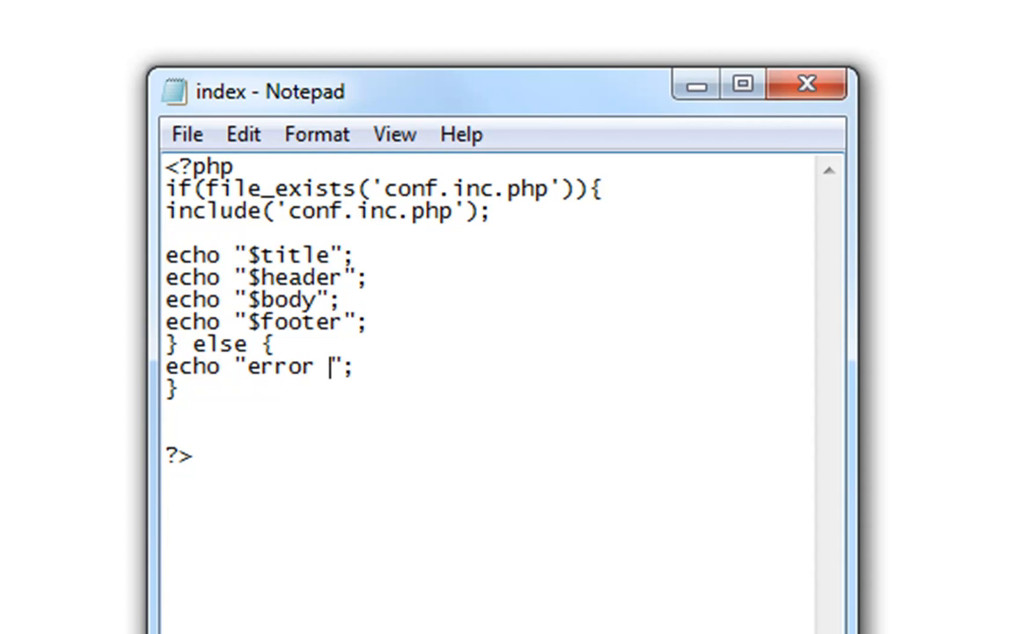
{"action": "type", "text": "files go"}
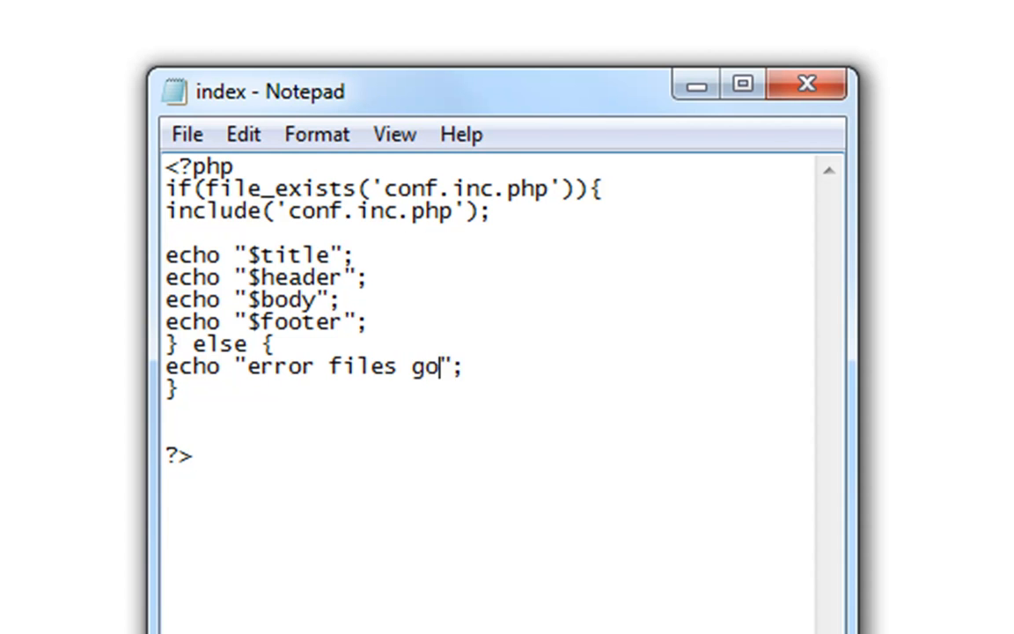
{"action": "type", "text": "ne, oh on"}
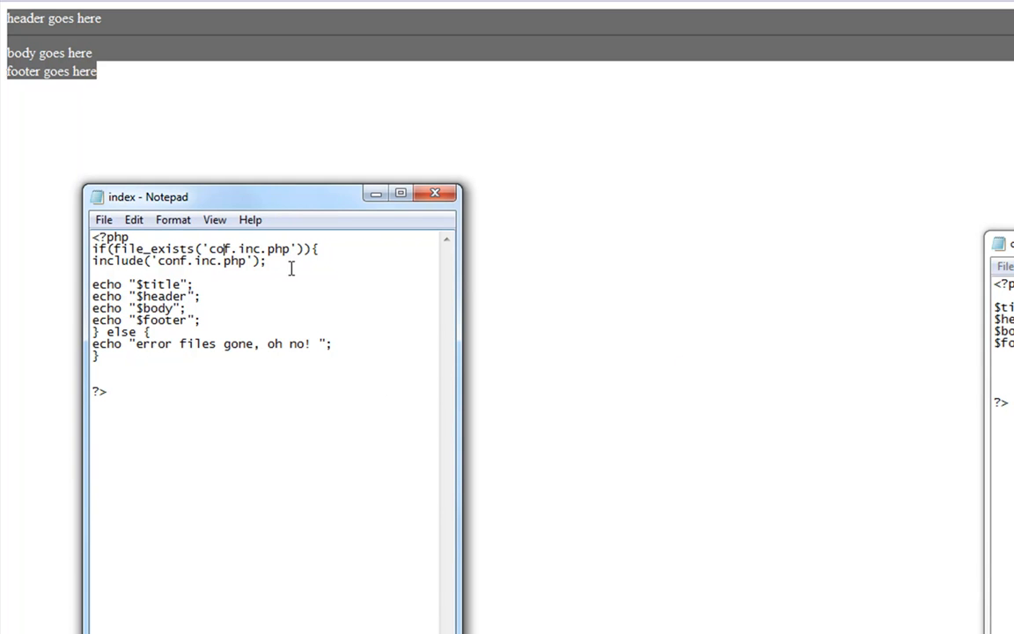
{"action": "mouse_move", "coordinate": [606, 403]}
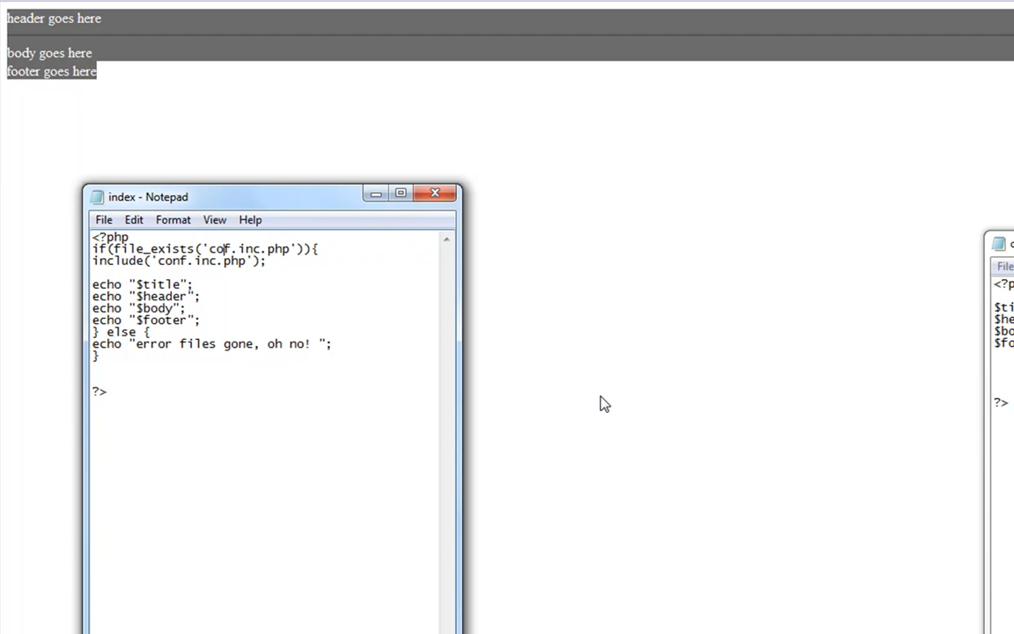